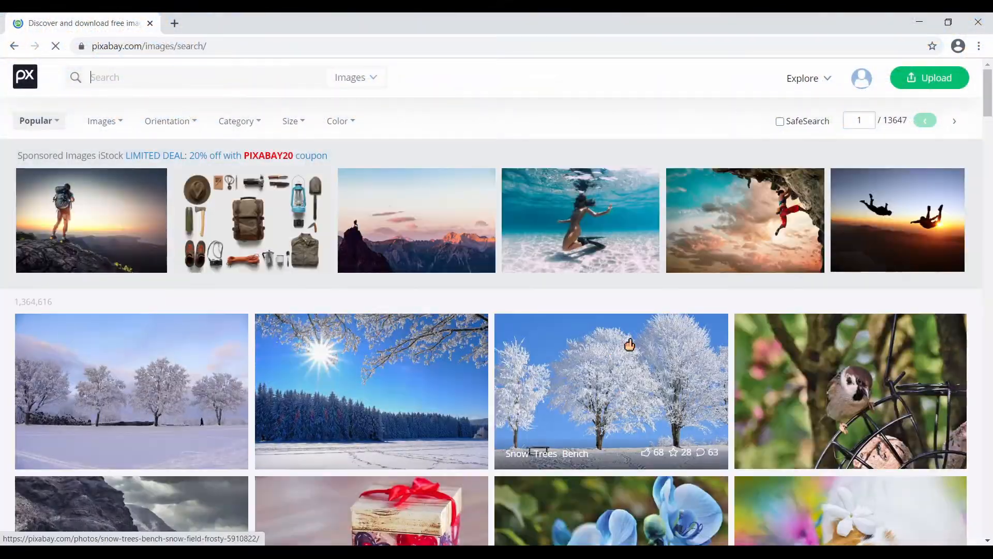
- Download the Winter Snow Landscape photo at 1920×1280 and preview it in the photo viewer
scroll("down", 3)
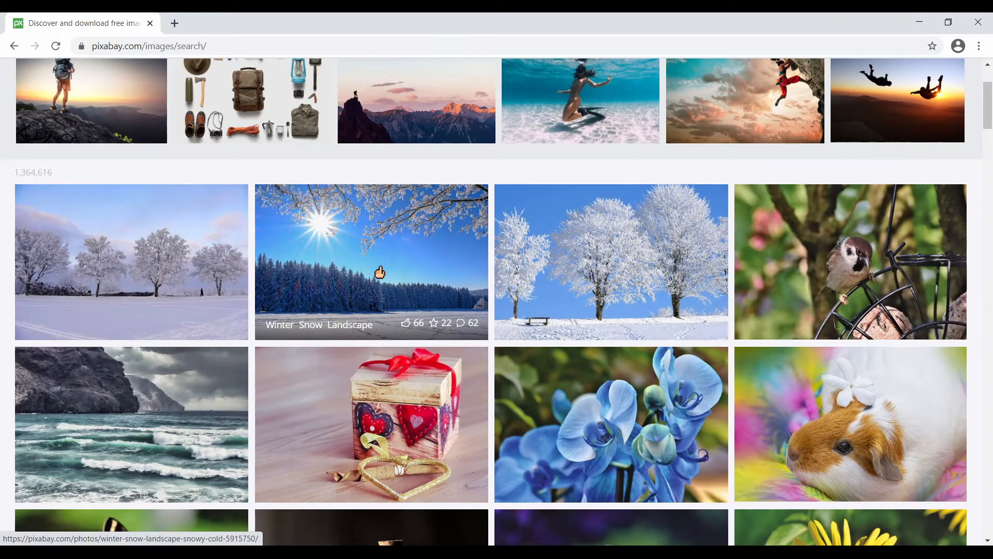
left_click(371, 261)
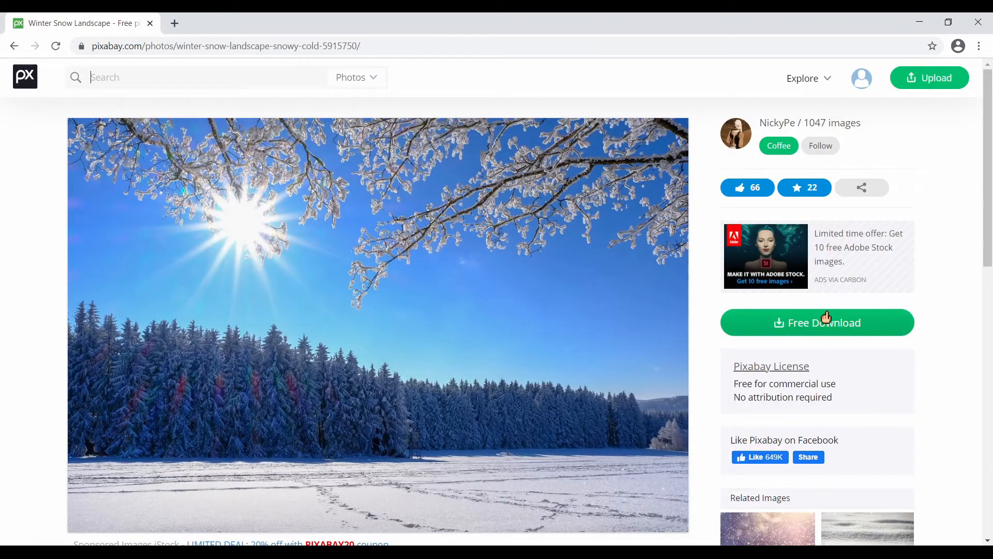
mouse_move(829, 333)
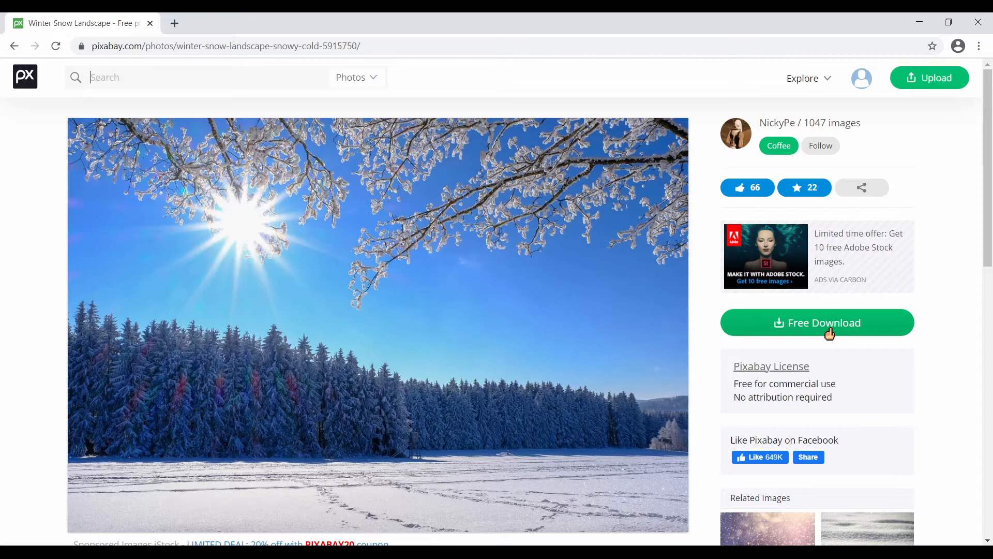
left_click(817, 322)
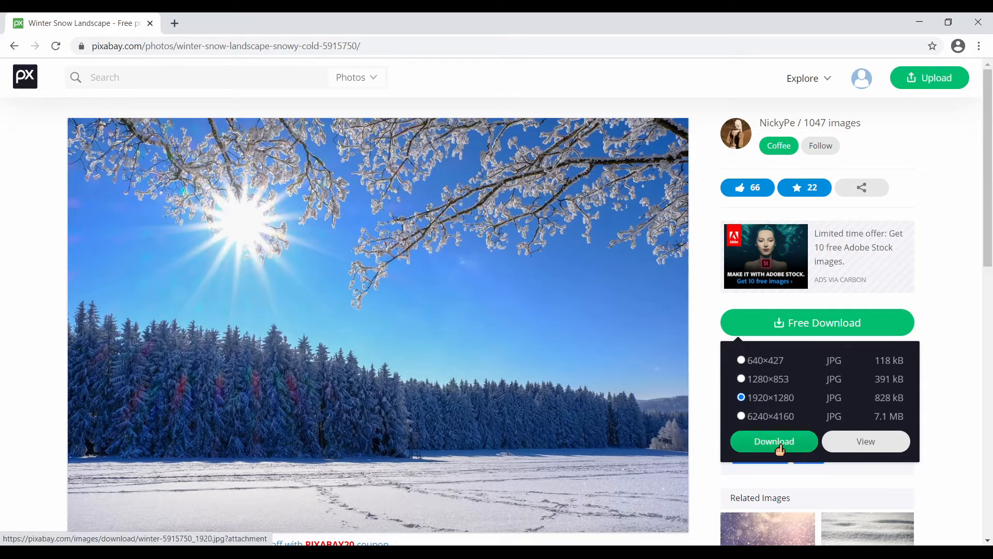
left_click(773, 441)
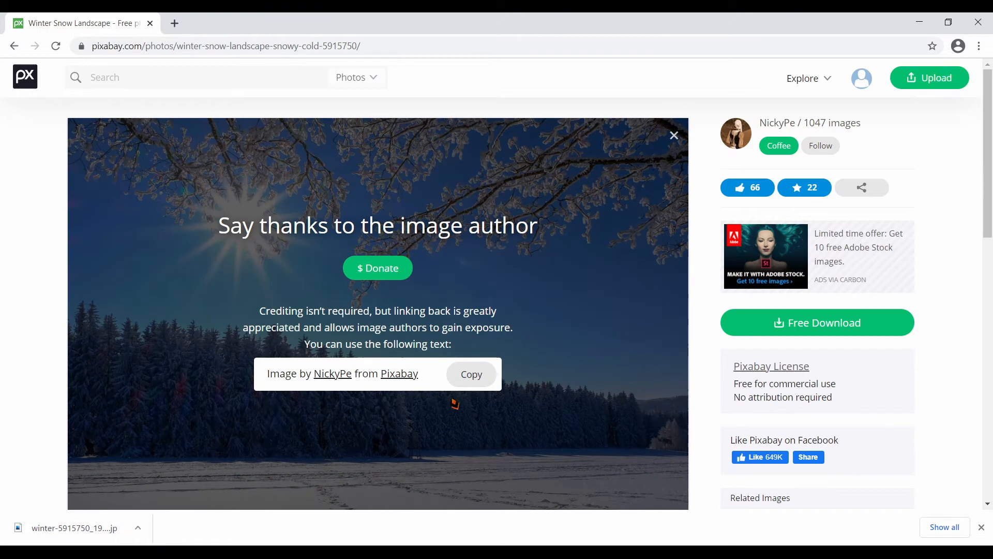
mouse_move(665, 353)
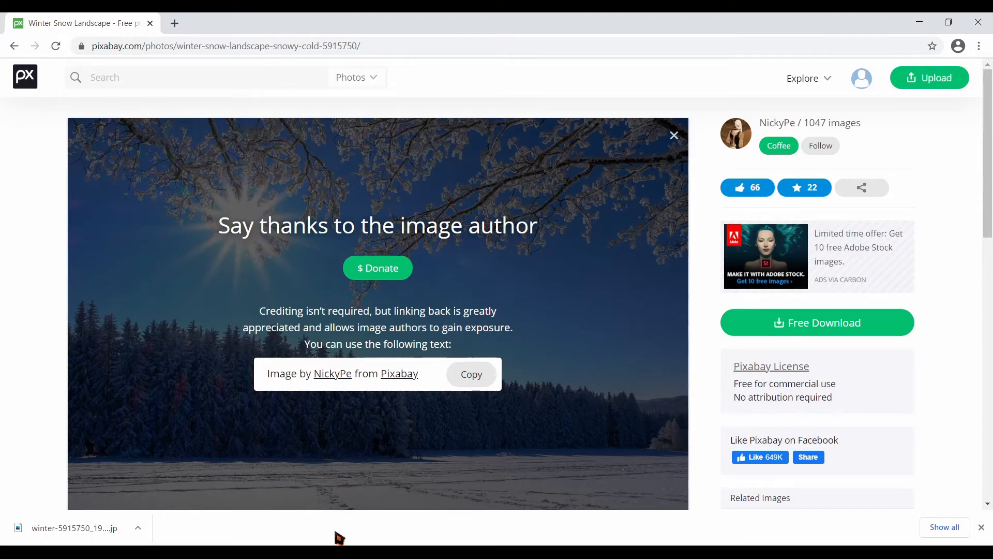
left_click(75, 528)
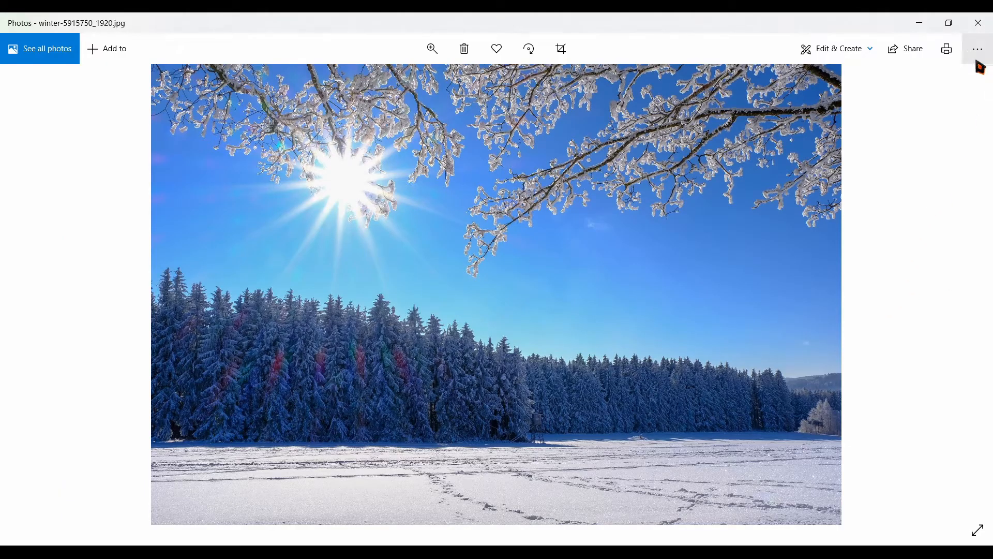
left_click(976, 48)
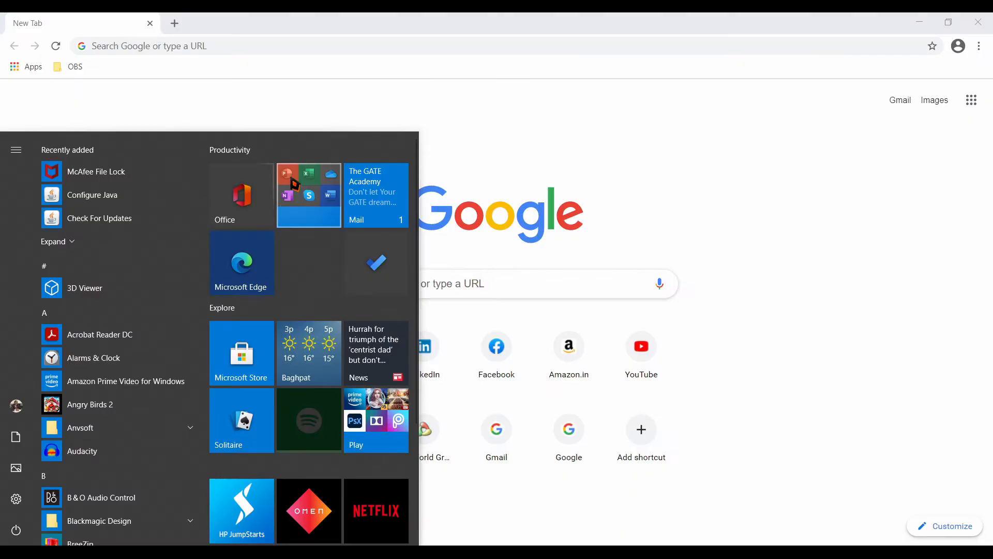
- Insert the winter photo from the YOUTUBE folder and align it to the slide's left edge
left_click(309, 196)
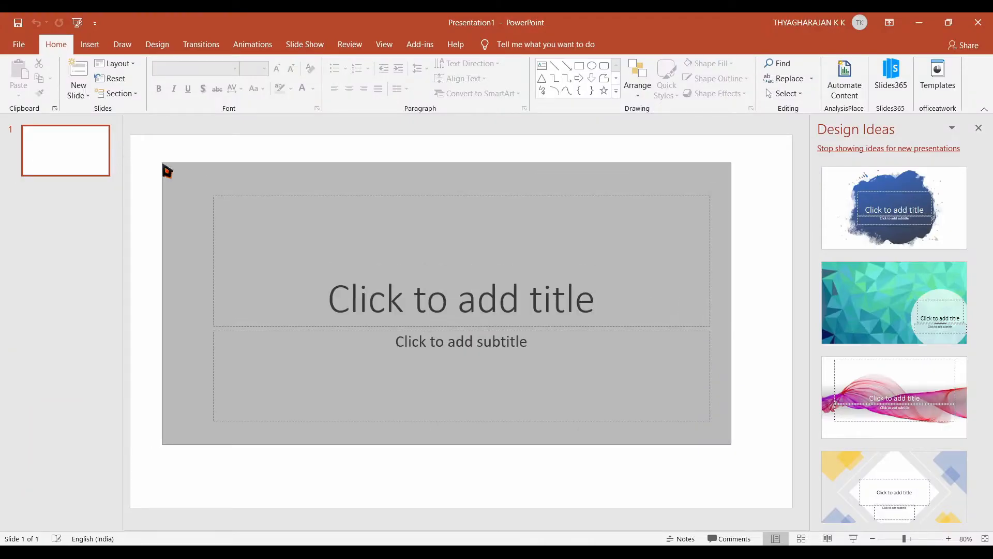
left_click(89, 45)
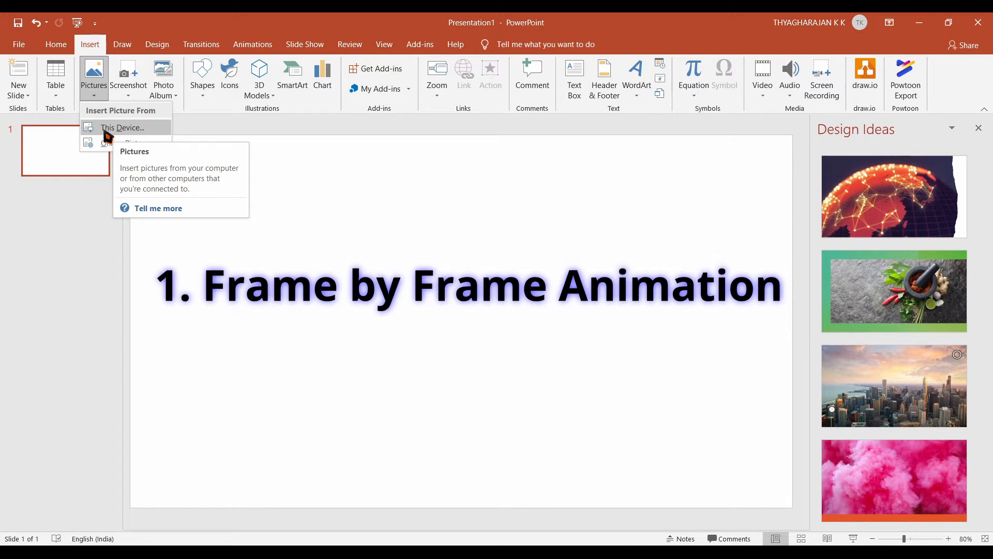
left_click(123, 128)
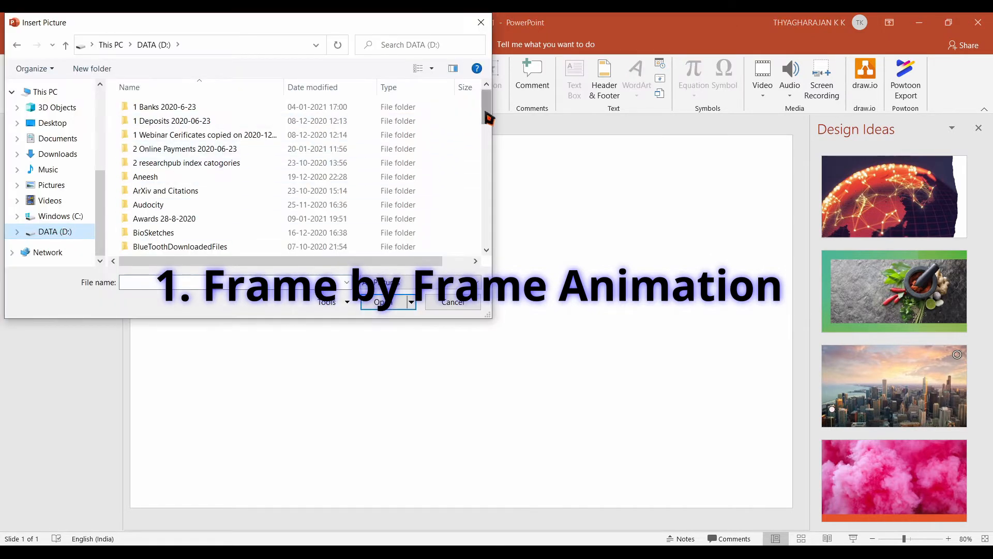
scroll("down", 3)
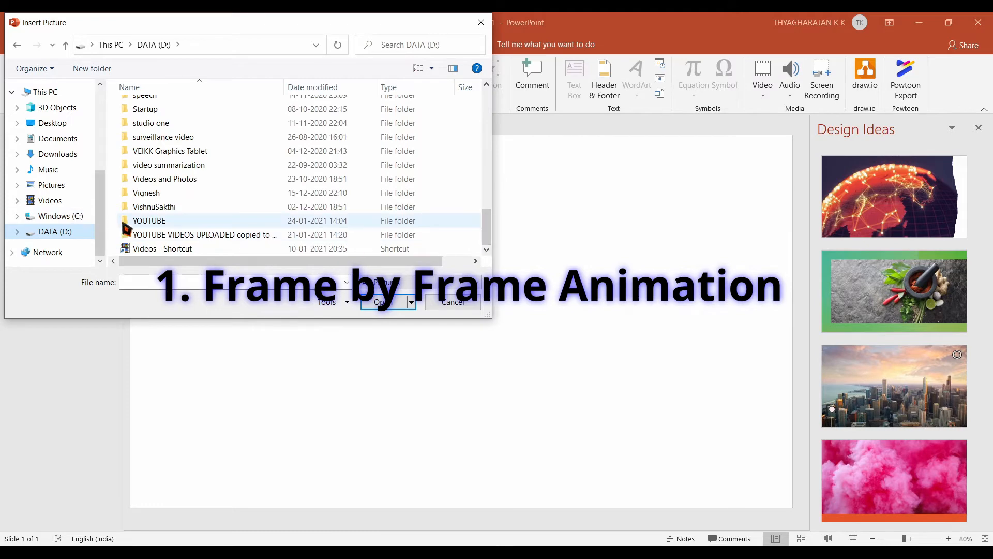
left_click(383, 302)
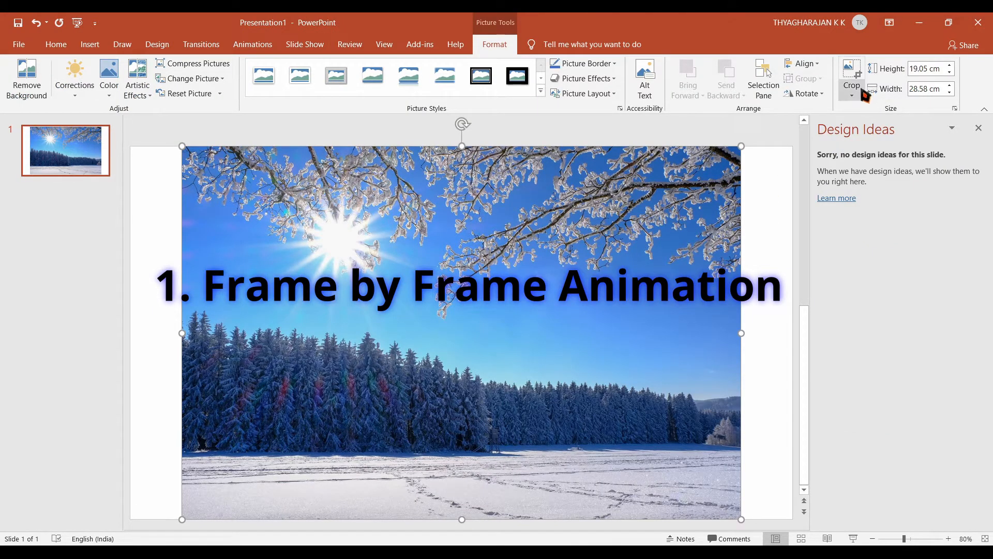
left_click(799, 63)
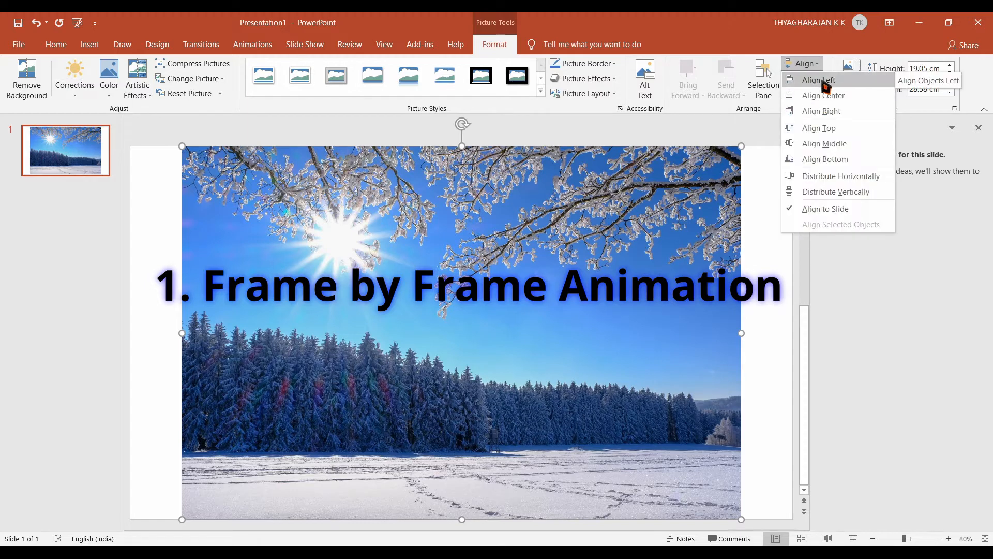
left_click(816, 80)
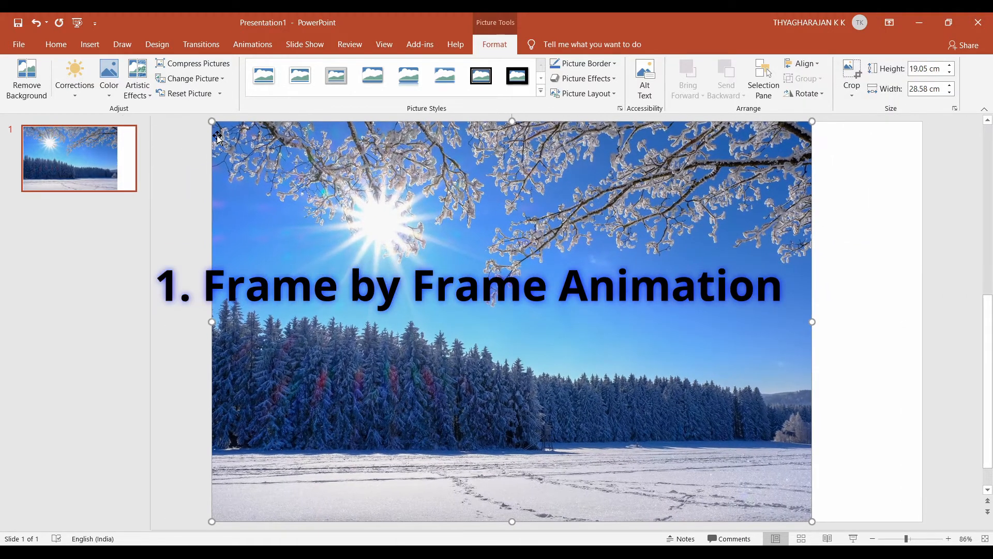
mouse_move(213, 122)
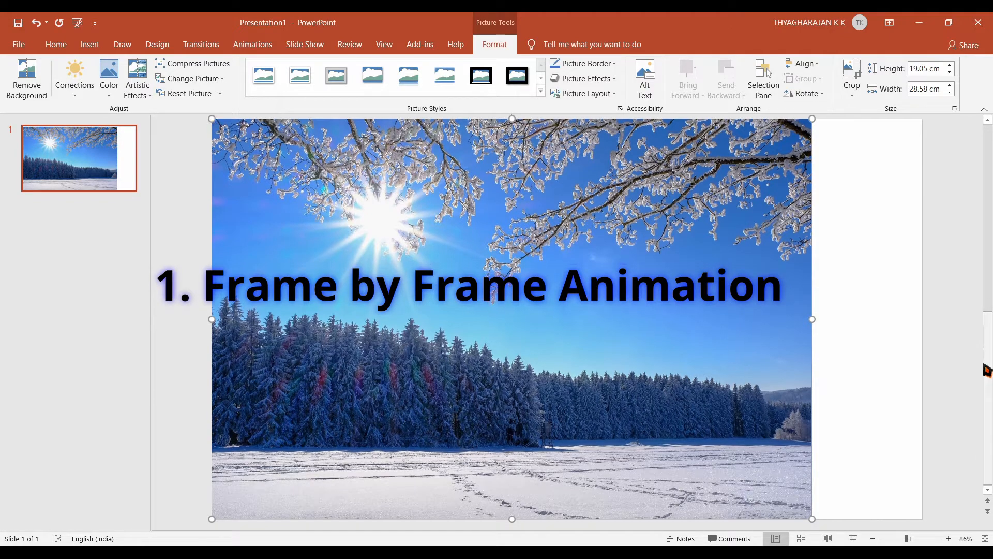
mouse_move(811, 320)
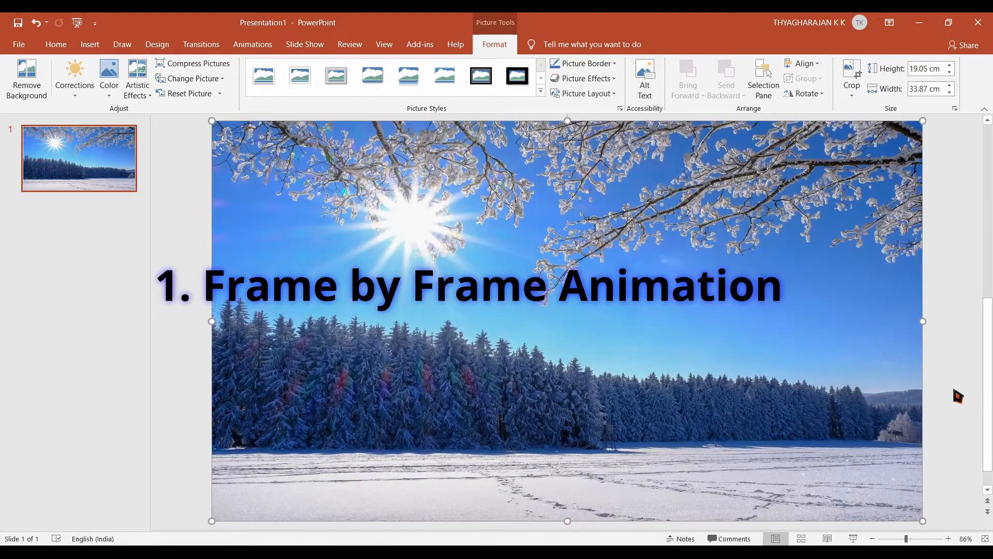
mouse_move(639, 380)
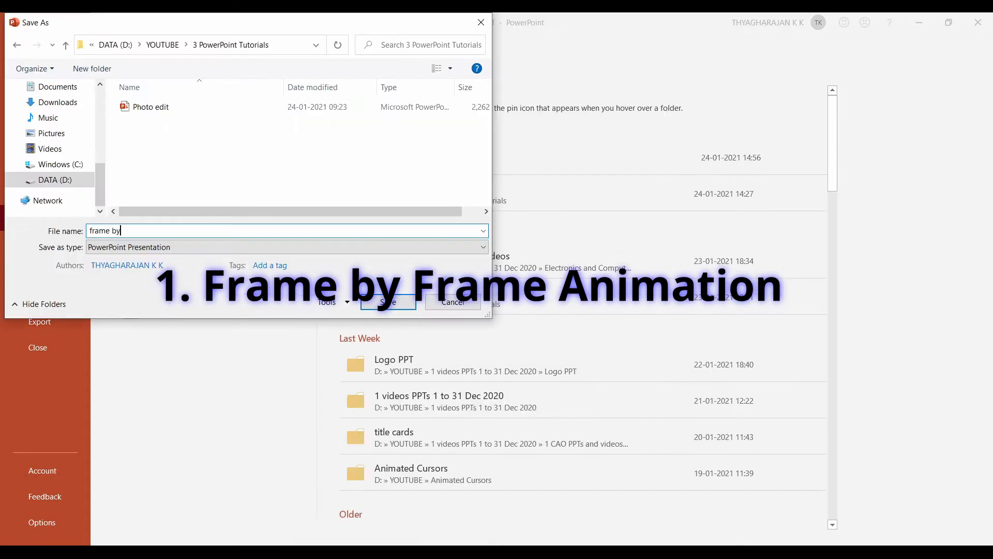
- Save the presentation as 'frame by frame animation'
type("frame anima")
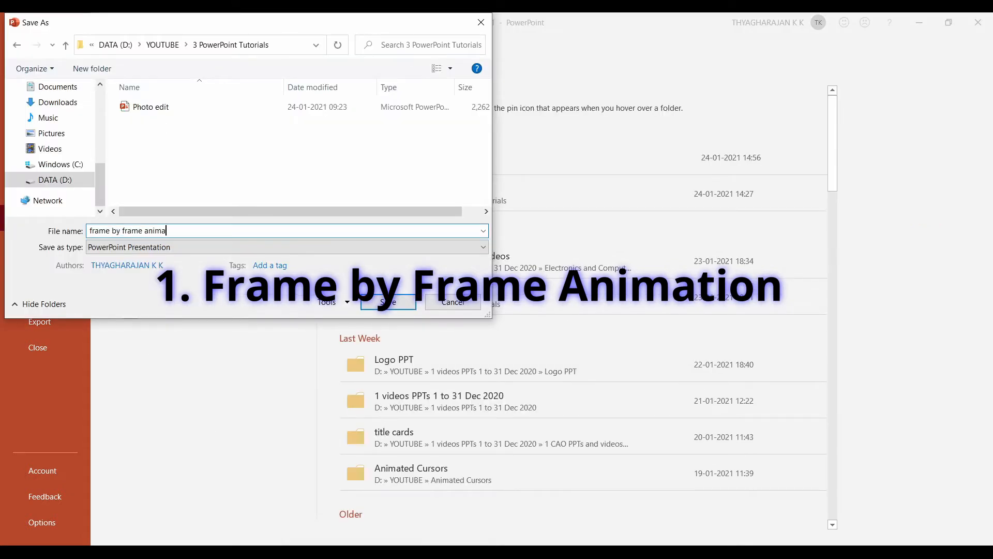
left_click(387, 302)
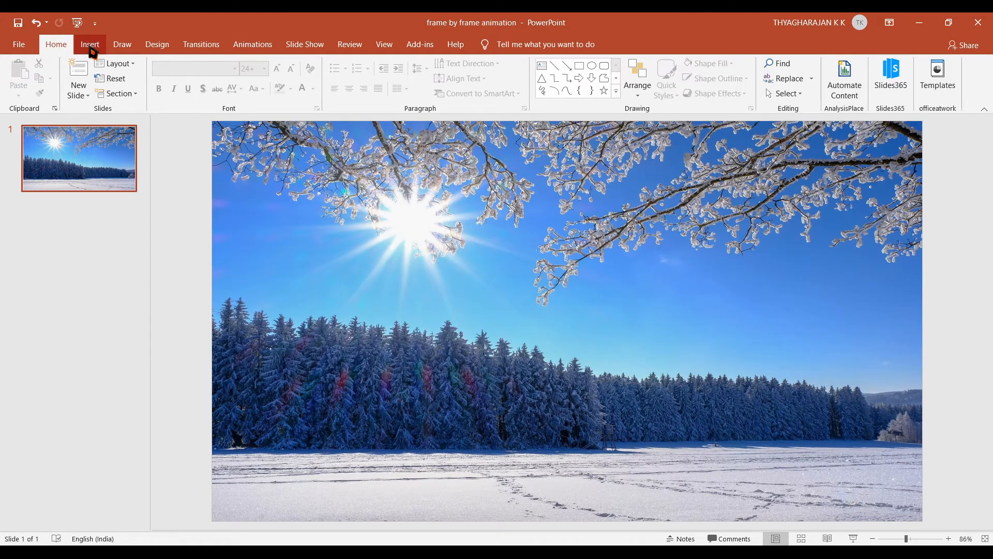
- Insert the baby picture onto the snowy slide and ready it for copying
left_click(89, 44)
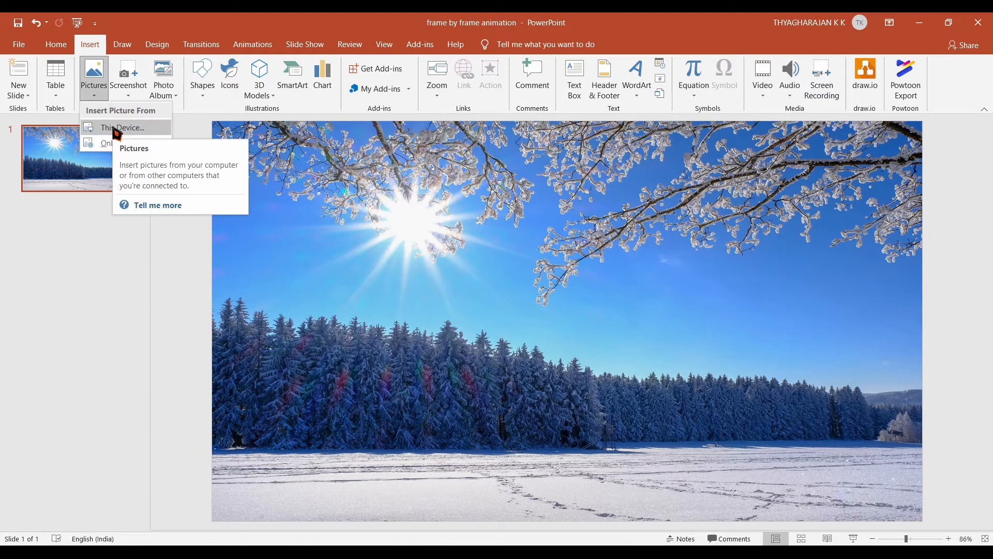
left_click(122, 127)
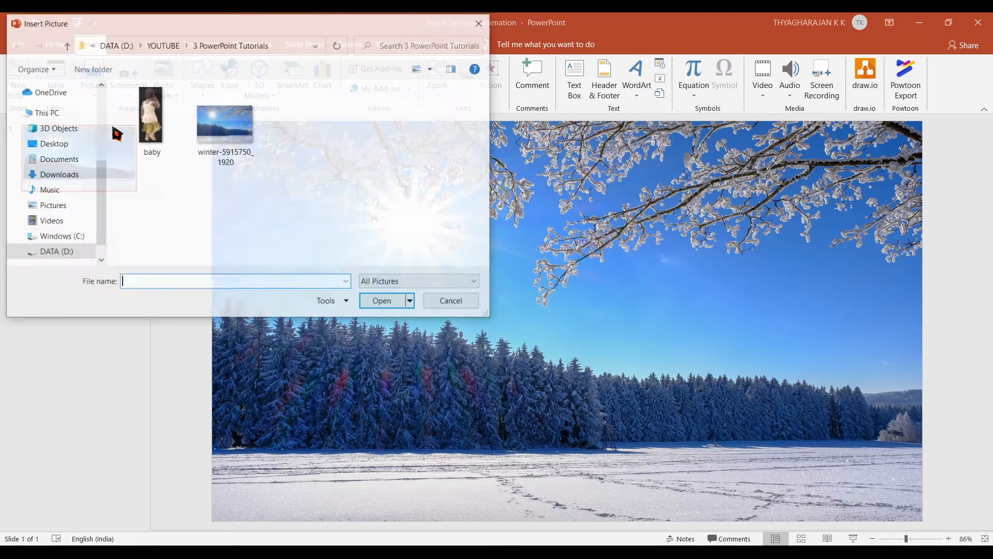
left_click(151, 120)
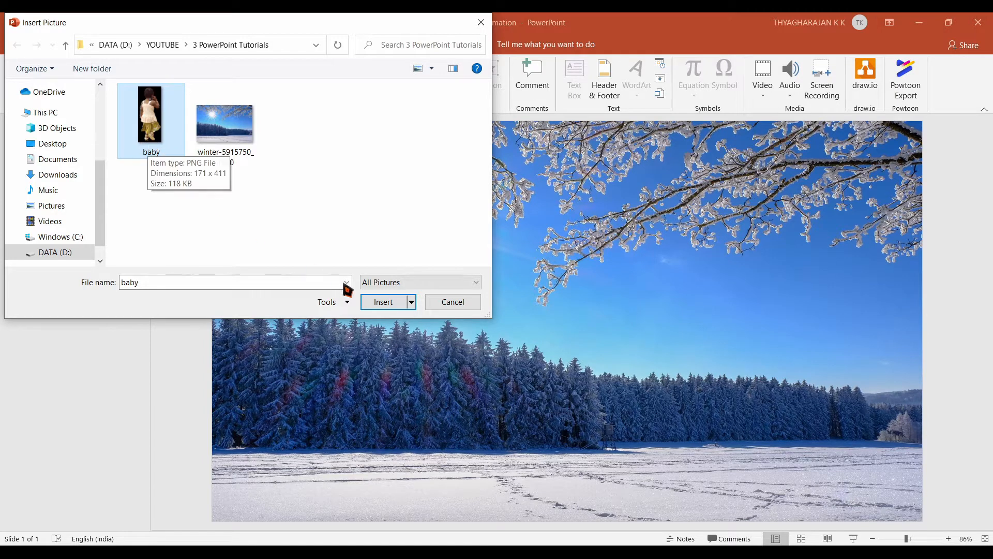
left_click(383, 301)
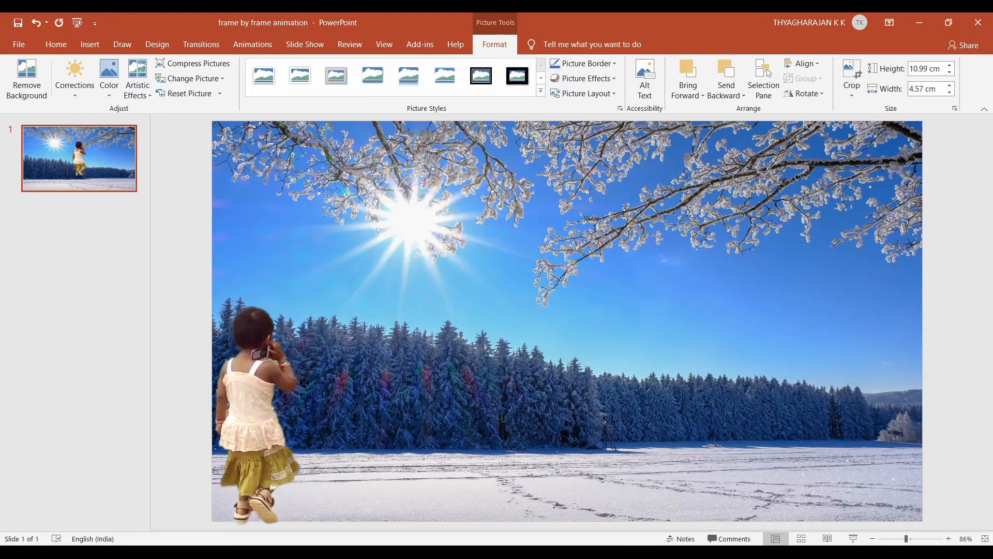
left_click(266, 380)
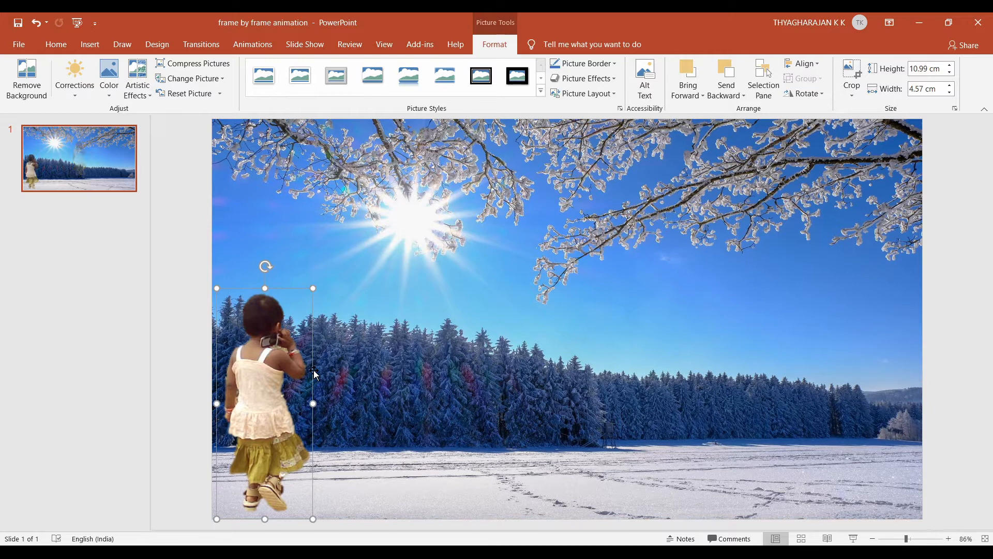
left_click(56, 44)
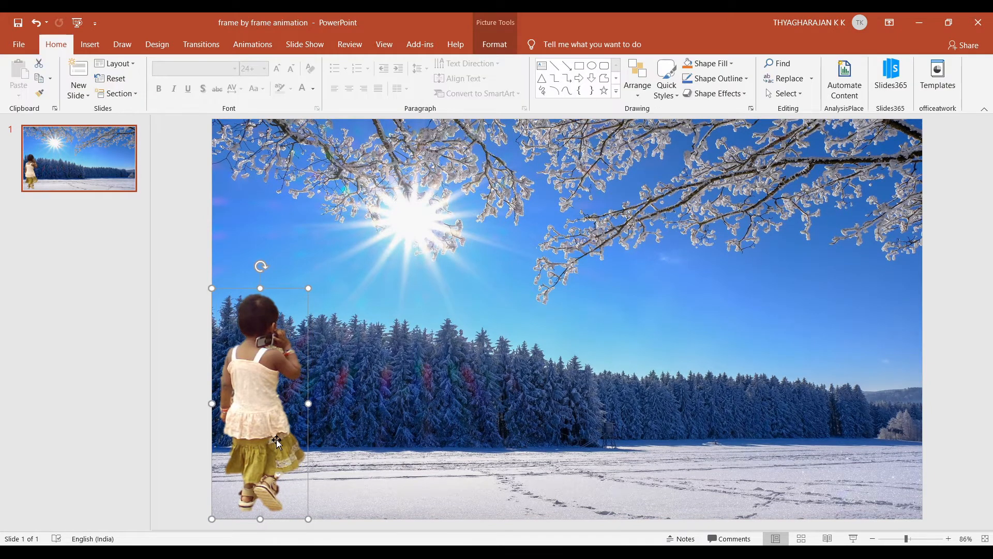
mouse_move(316, 442)
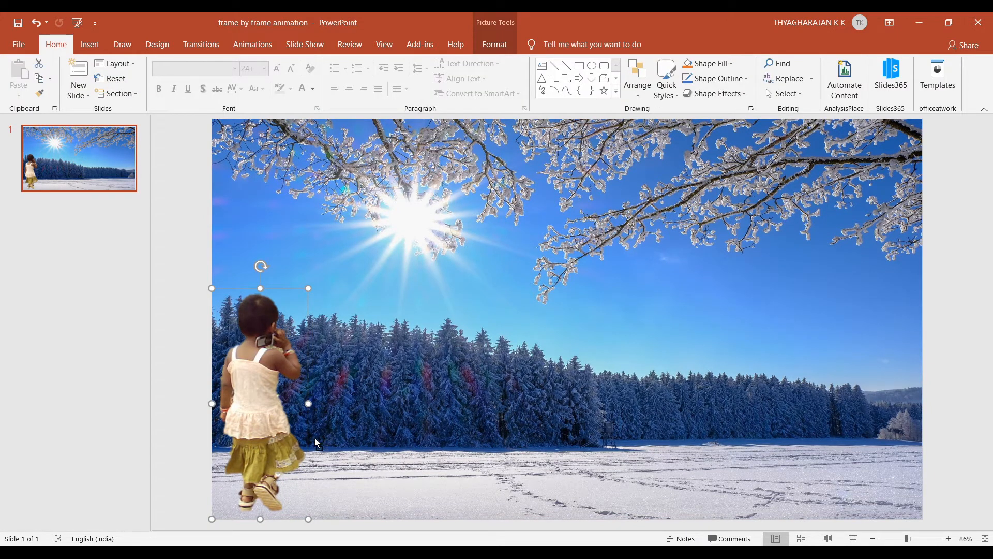
mouse_move(309, 441)
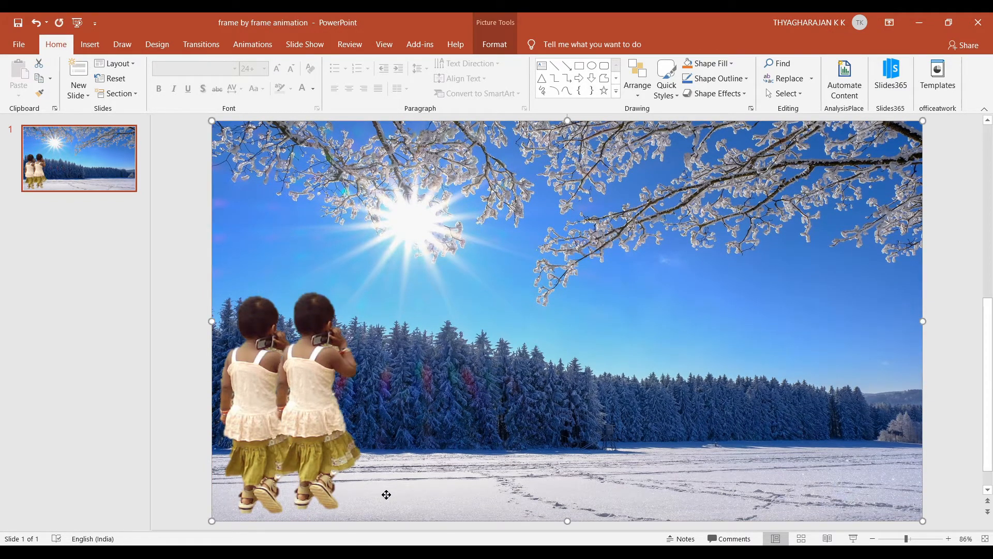
- Paste shrinking baby copies in a row receding across the snow
left_click(247, 411)
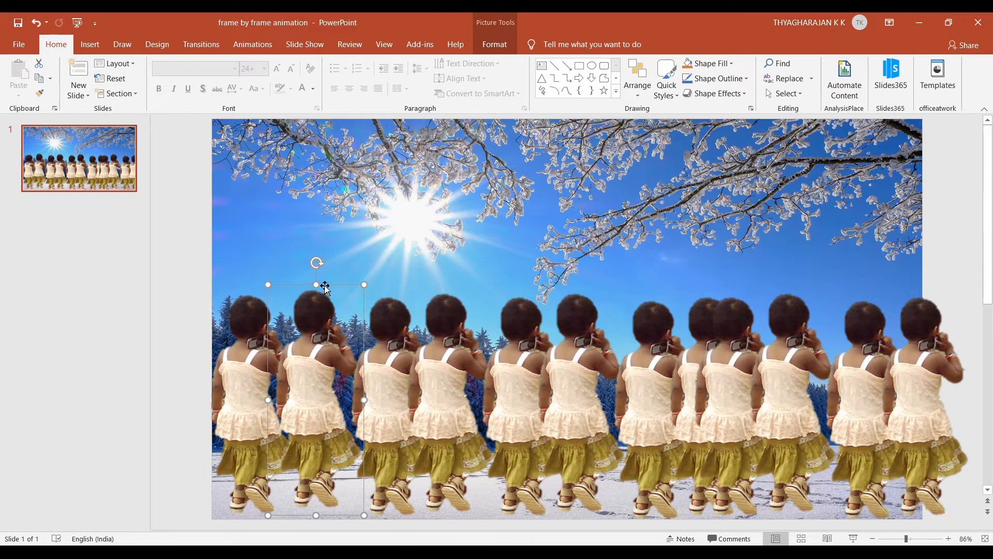
mouse_move(370, 288)
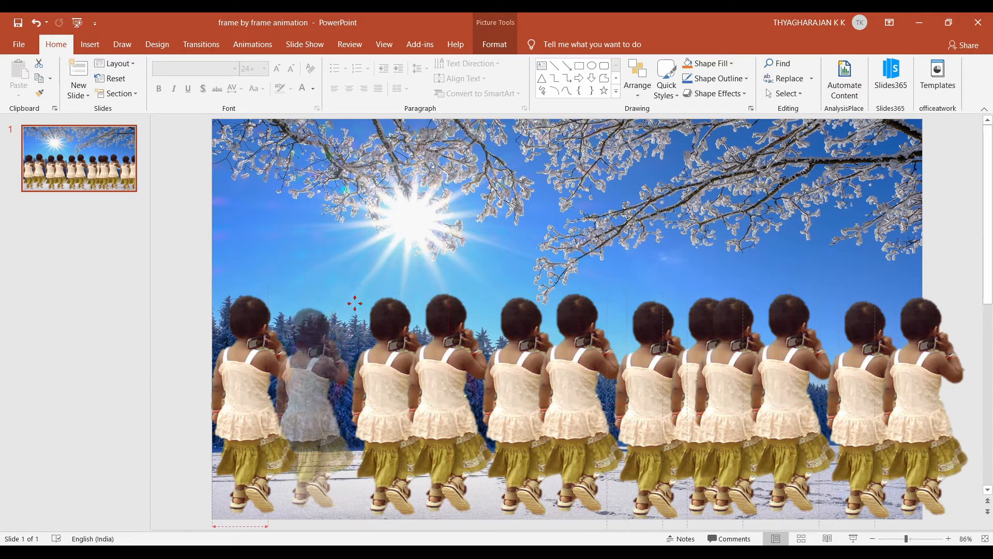
left_click(310, 380)
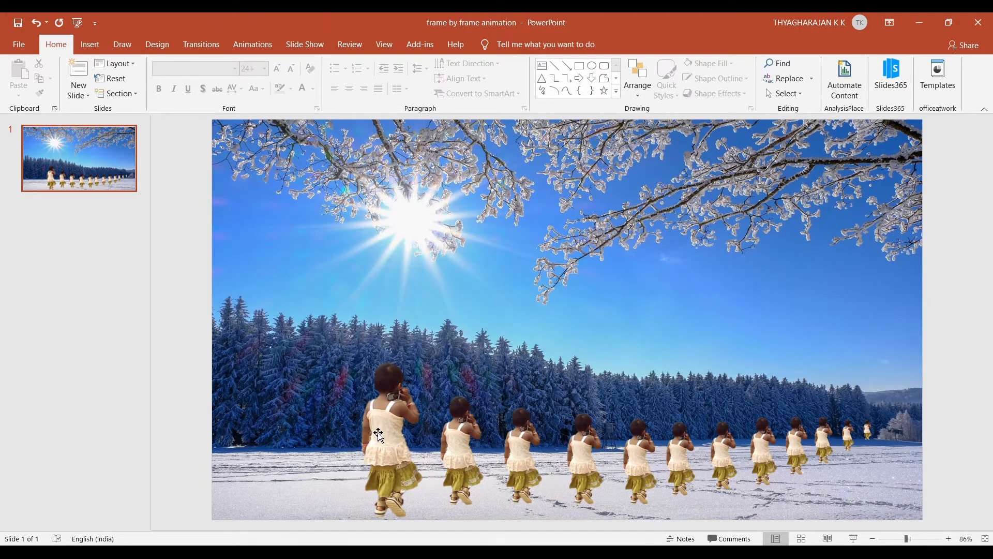
mouse_move(873, 448)
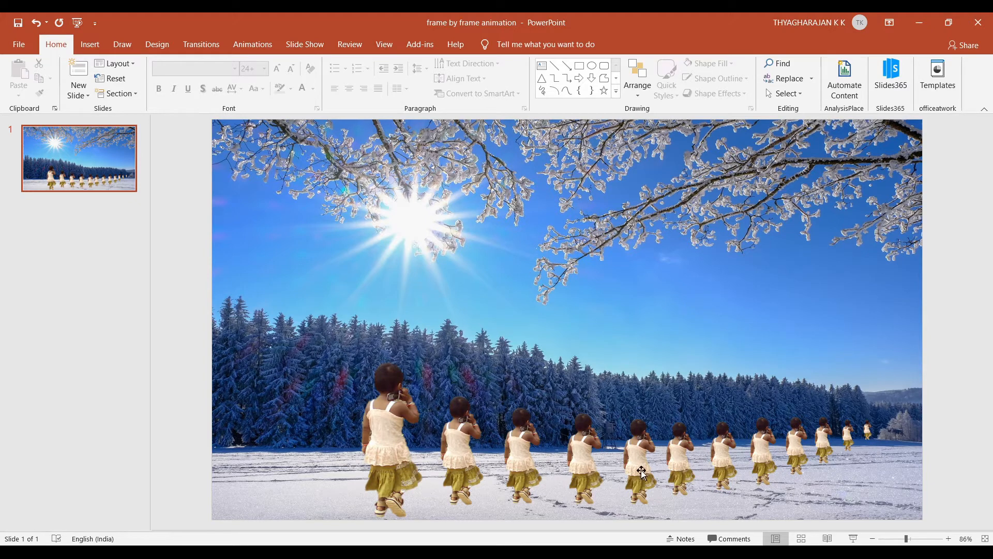
mouse_move(867, 444)
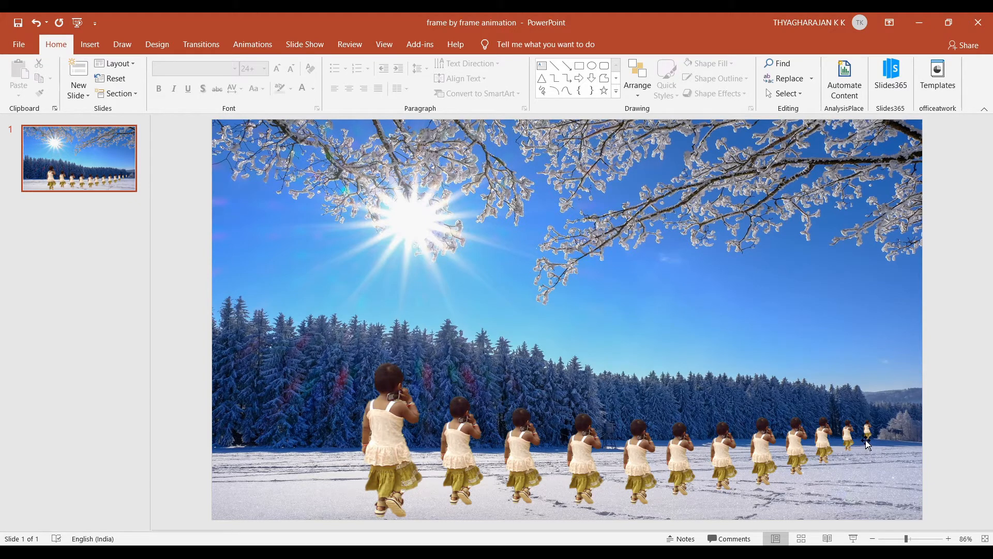
mouse_move(80, 158)
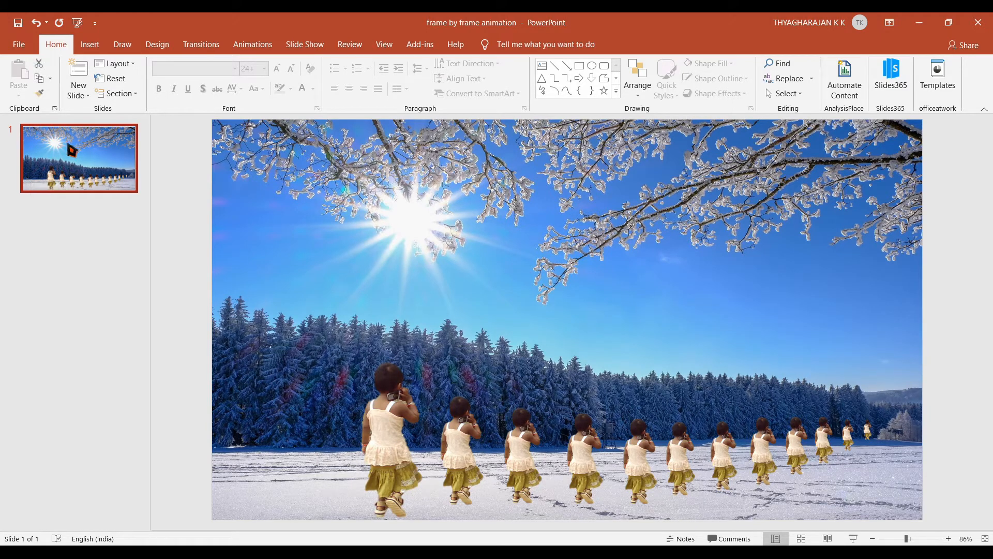
- Duplicate the snowy slide until the presentation holds 12 identical slides
left_click(78, 75)
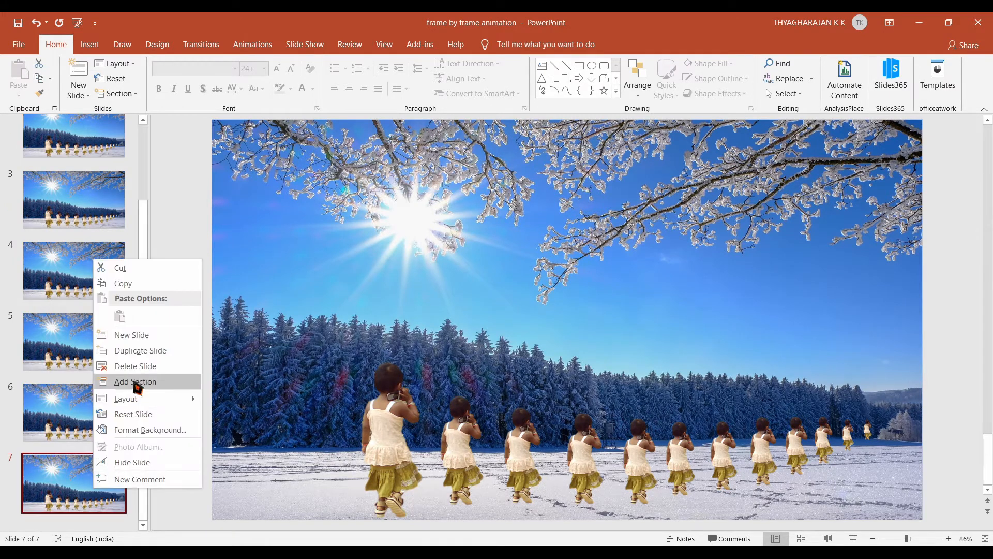
mouse_move(140, 351)
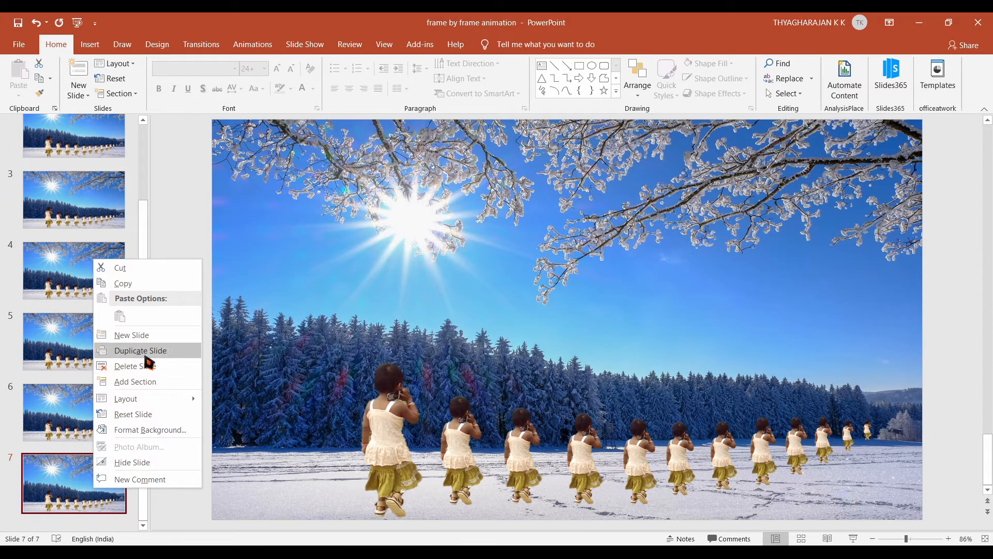
left_click(139, 351)
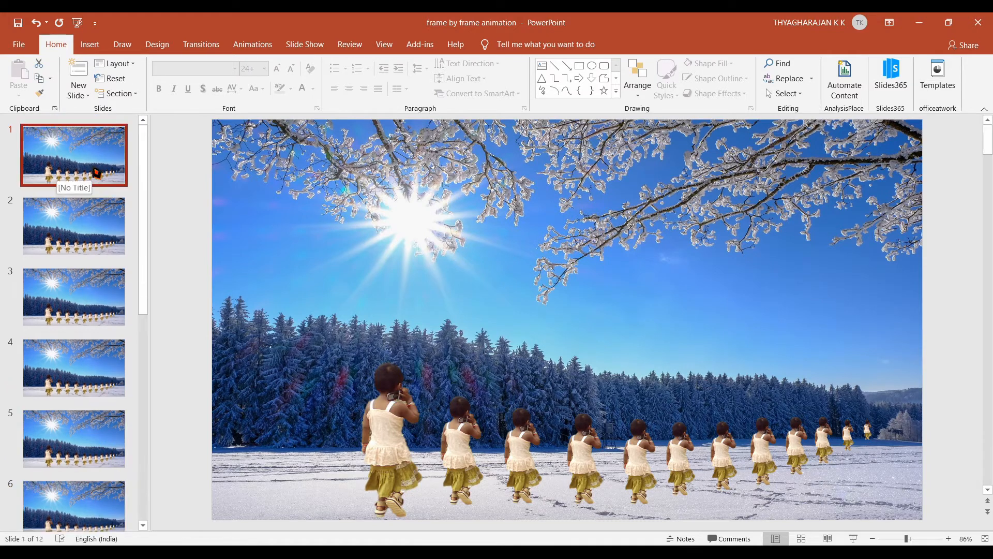
mouse_move(386, 442)
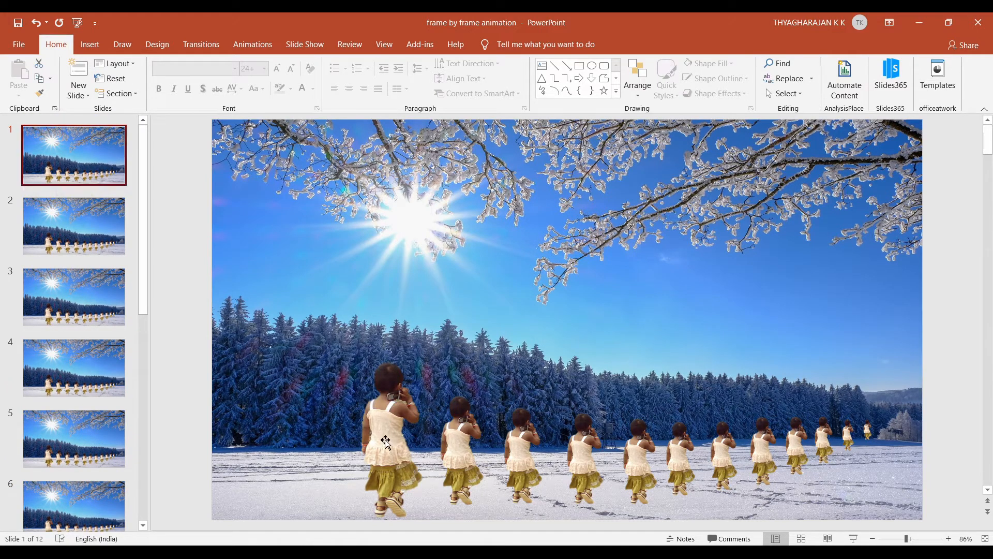
mouse_move(463, 459)
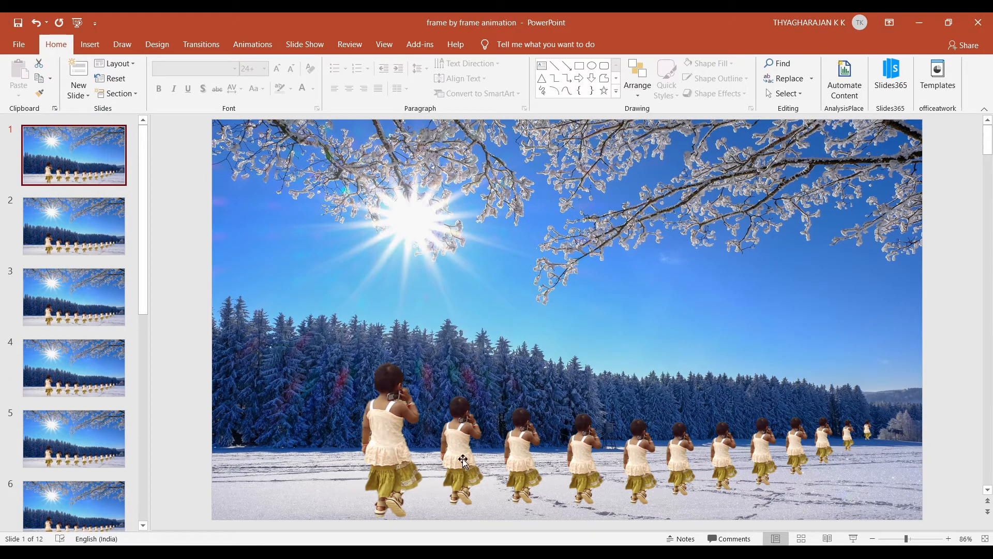
- Delete extra babies so slides one to three each keep one girl farther along
left_click(462, 459)
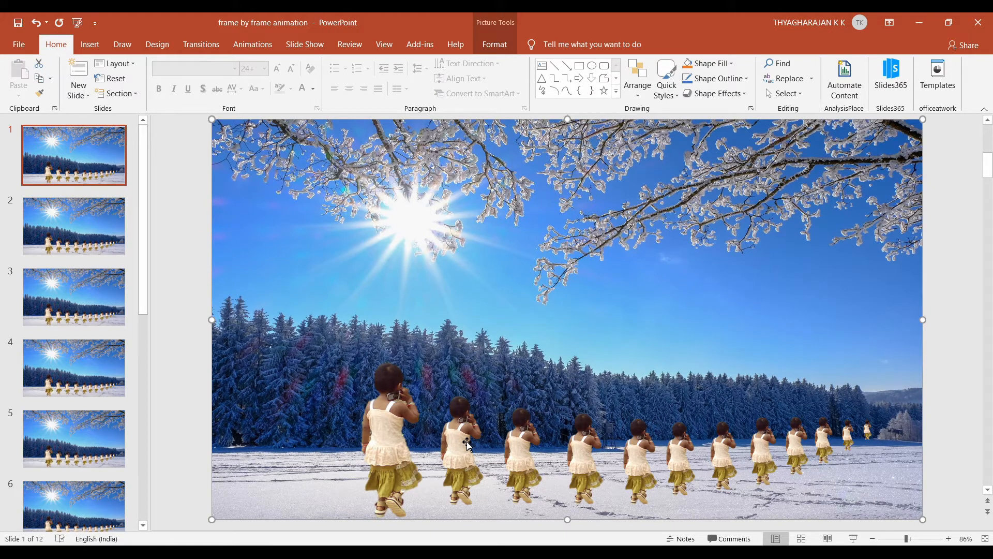
left_click(460, 444)
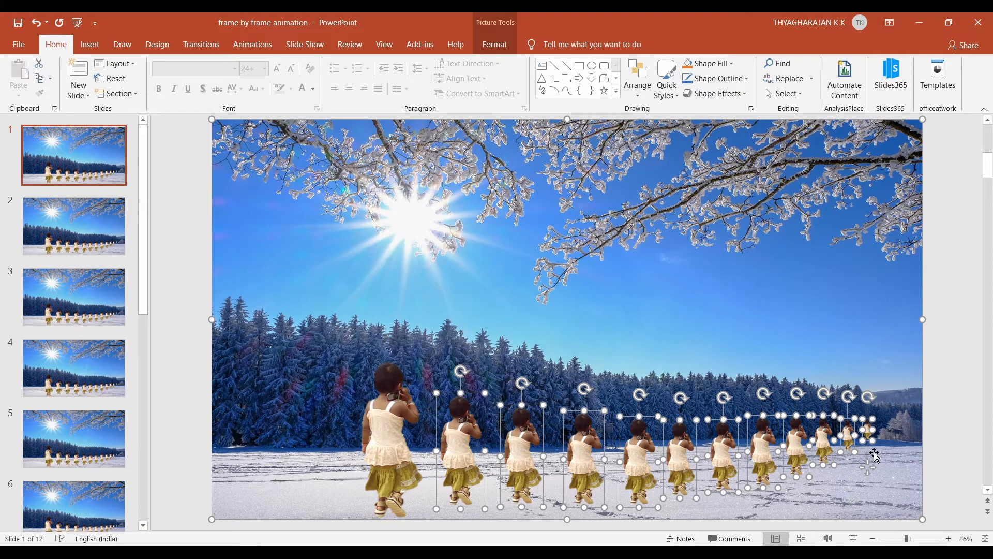
left_click(73, 227)
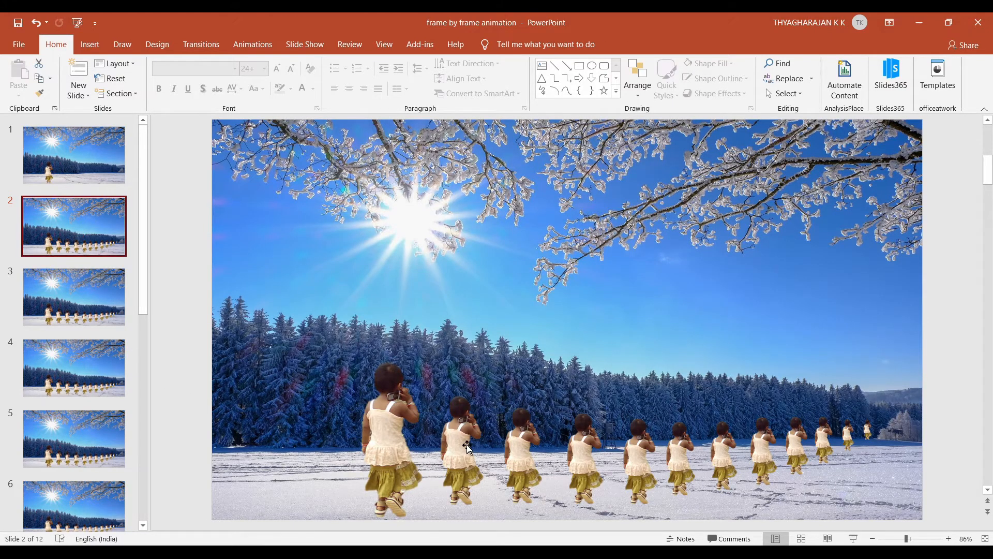
mouse_move(391, 445)
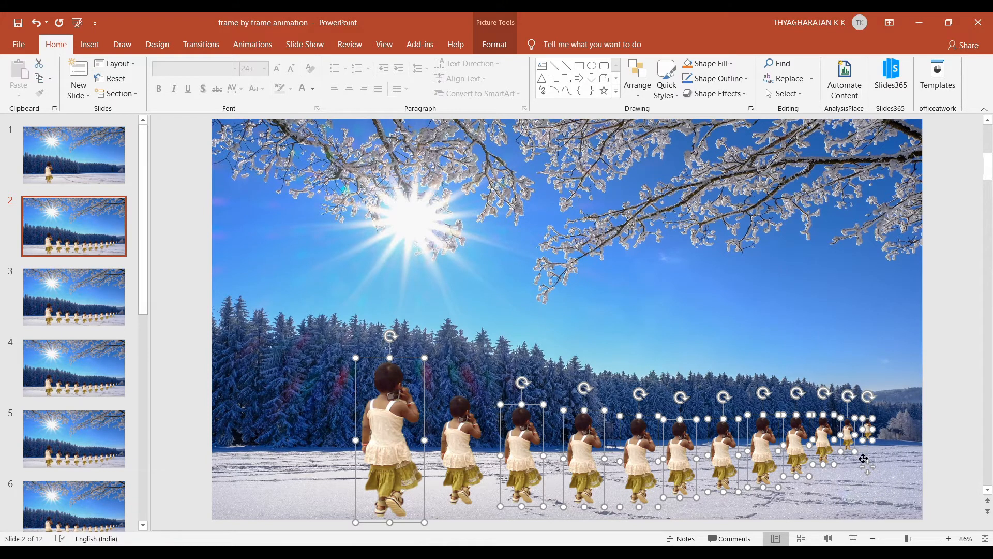
left_click(73, 297)
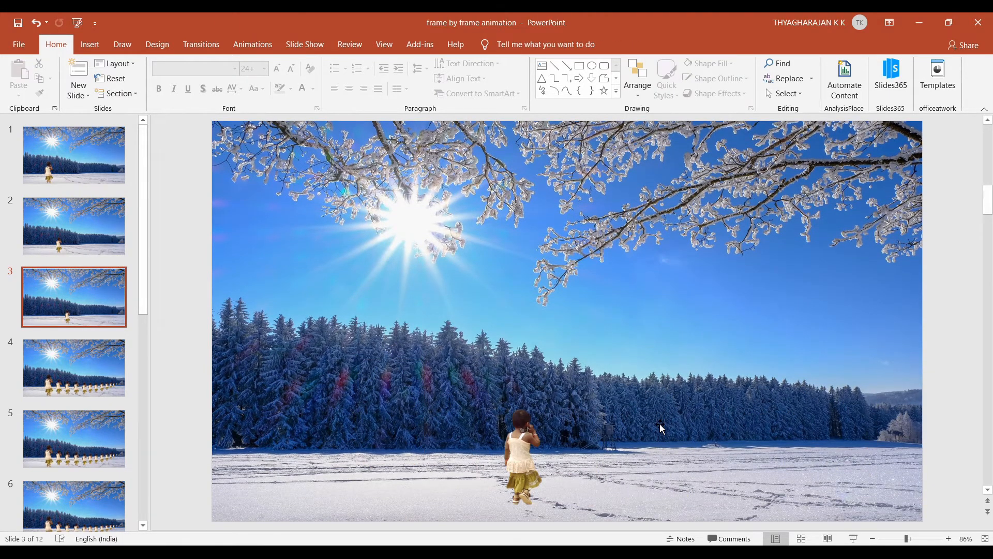
mouse_move(156, 349)
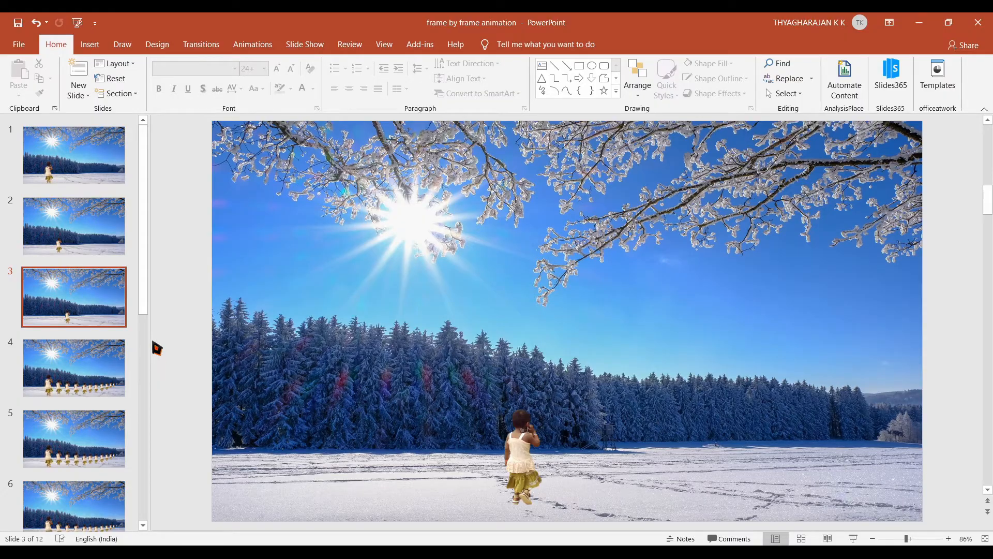
left_click(19, 43)
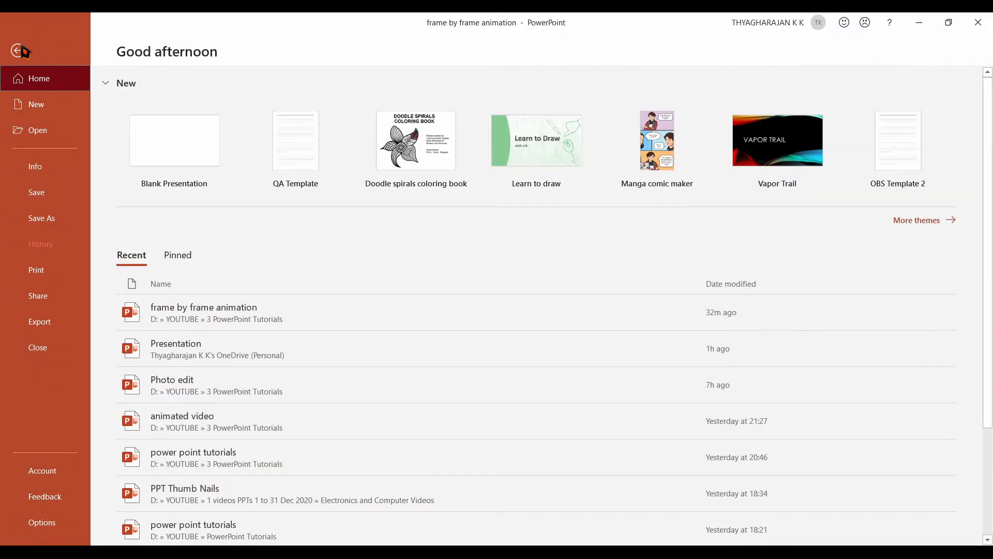
mouse_move(40, 322)
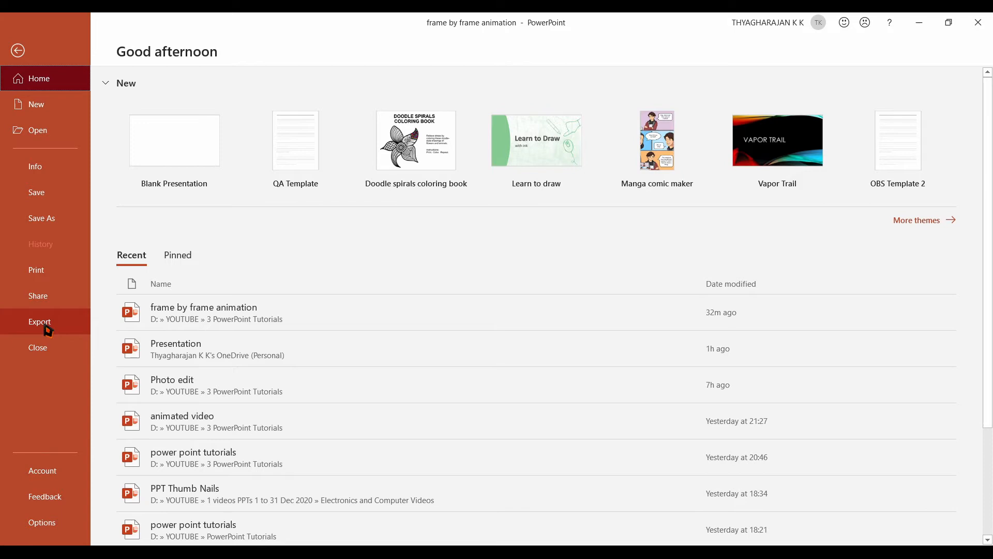
- Start a Full HD video export at 00.10 seconds per slide
left_click(39, 322)
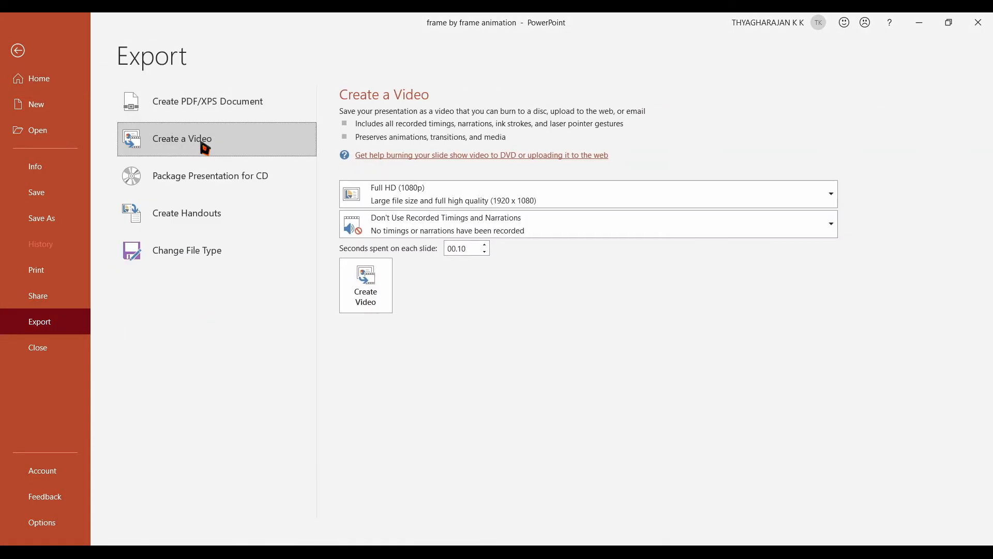
mouse_move(399, 209)
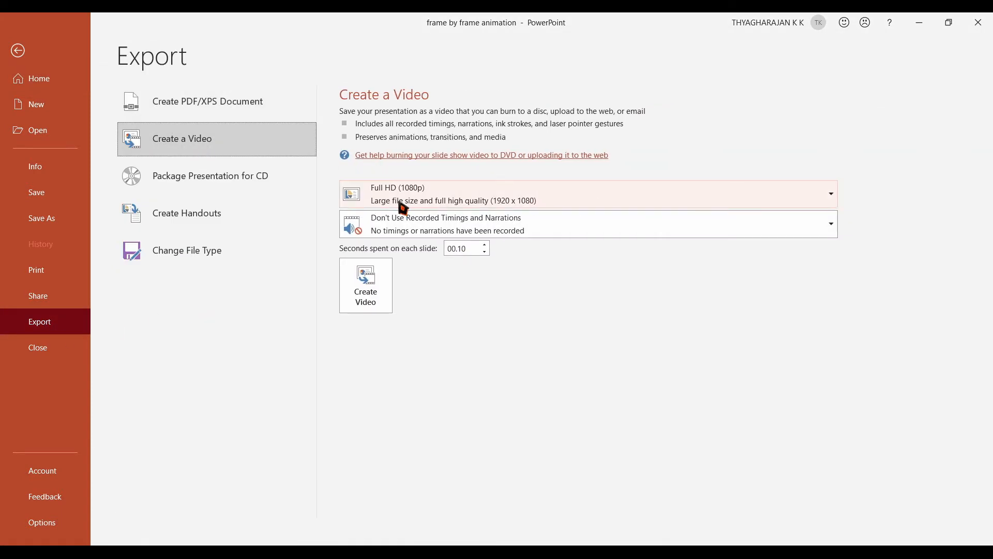
mouse_move(469, 343)
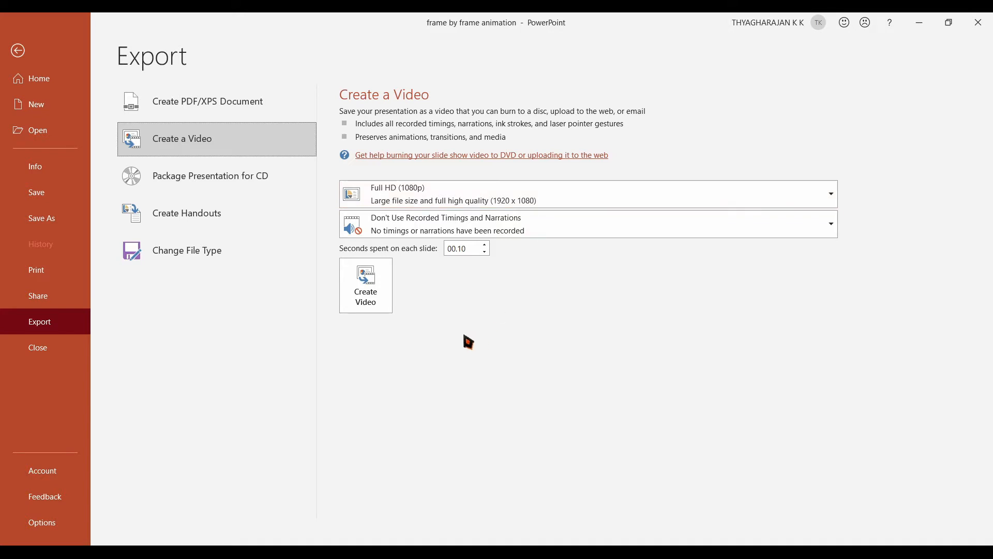
mouse_move(429, 263)
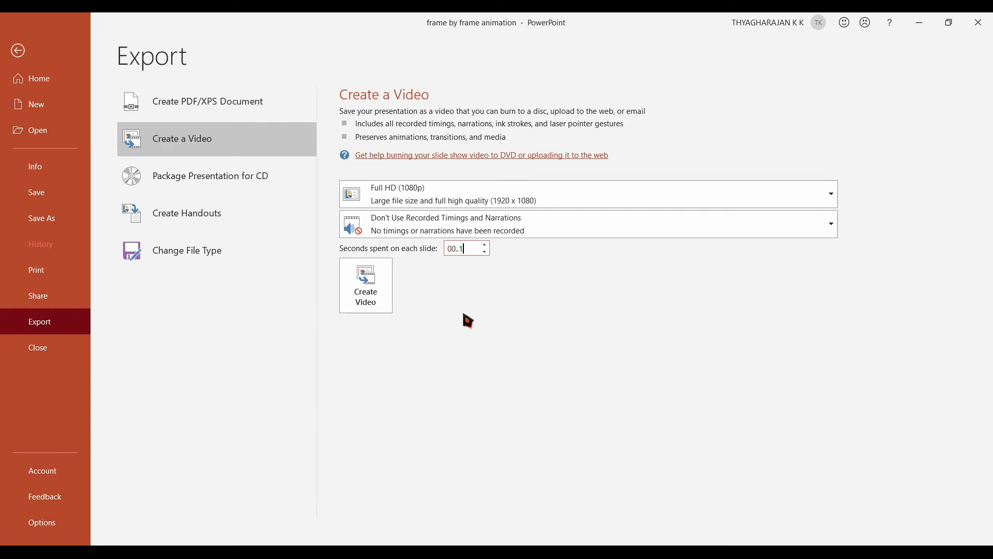
mouse_move(442, 266)
type("0")
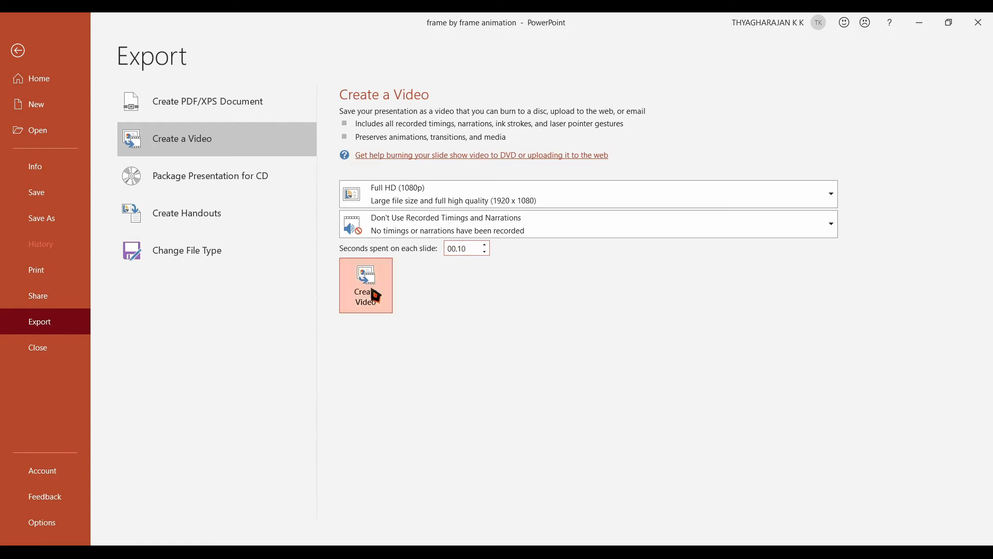
left_click(365, 285)
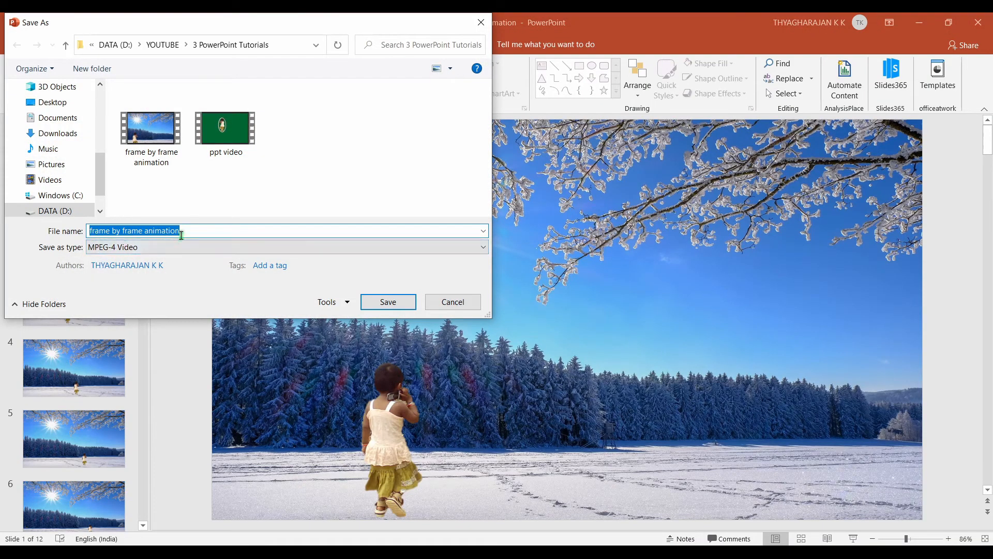
- Save the video, replacing the existing frame by frame animation.mp4
left_click(388, 301)
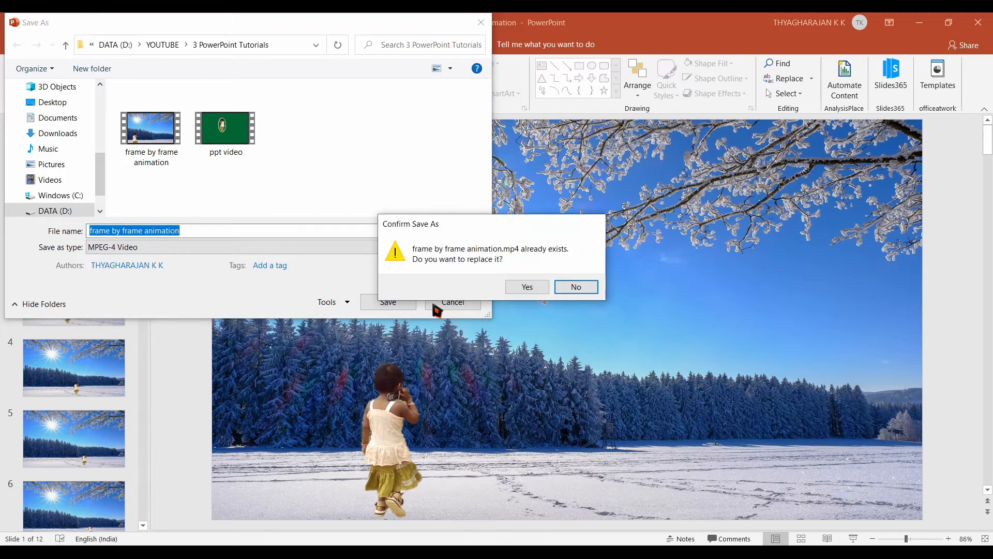
left_click(526, 286)
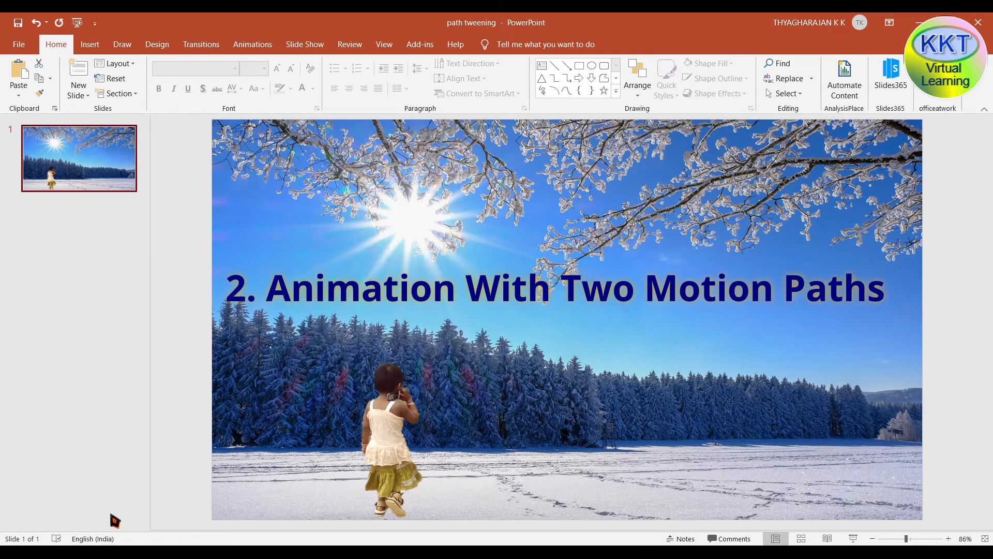
- Apply a Right motion path to the baby from More Motion Paths
left_click(252, 45)
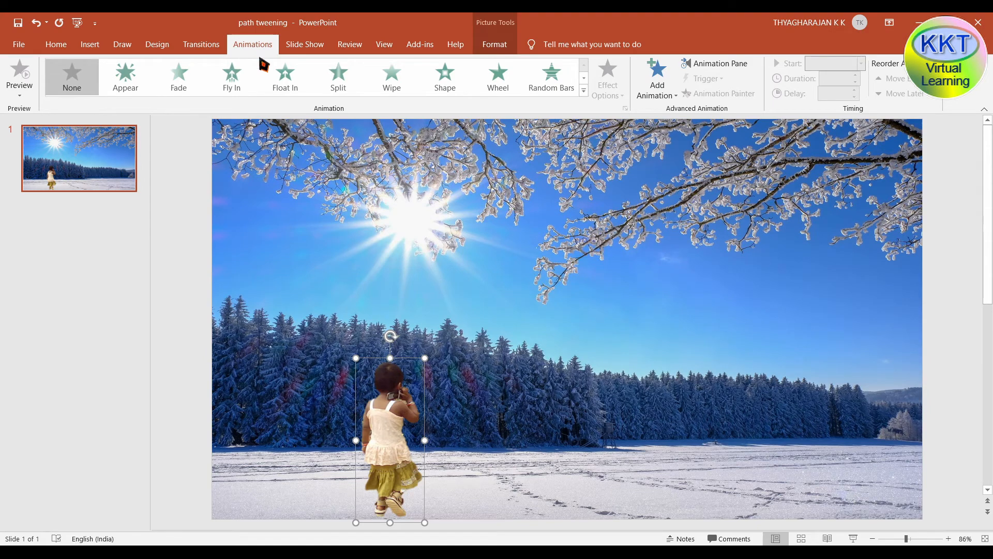
left_click(657, 79)
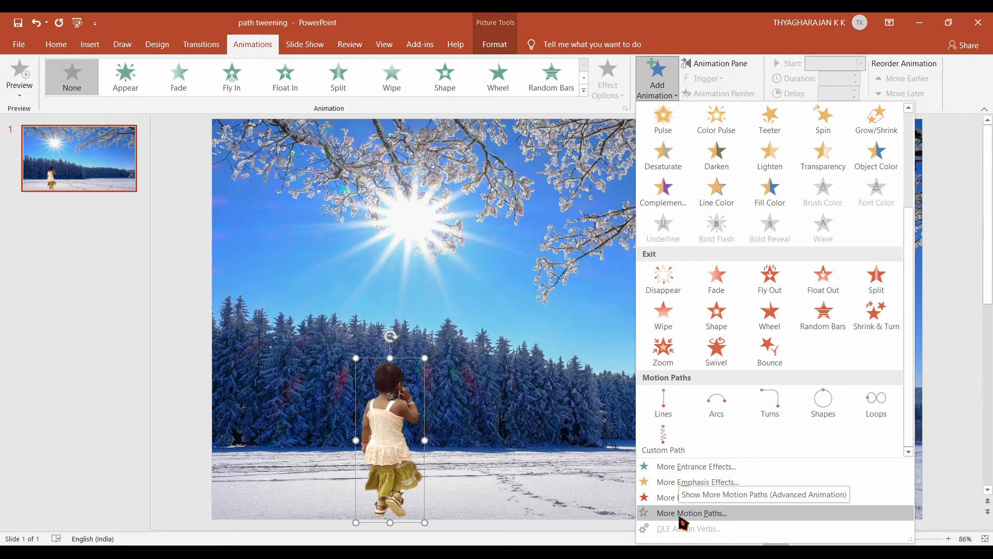
left_click(690, 512)
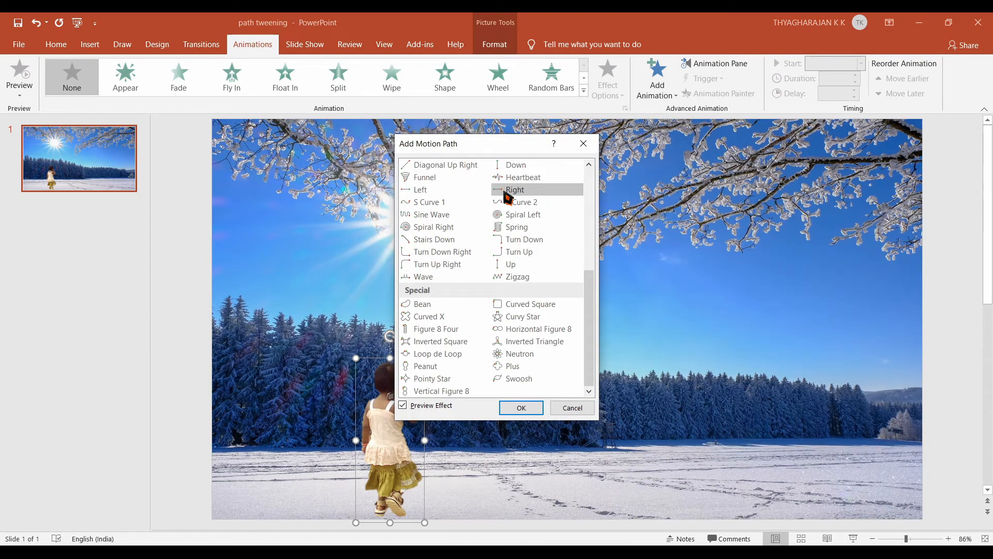
left_click(520, 407)
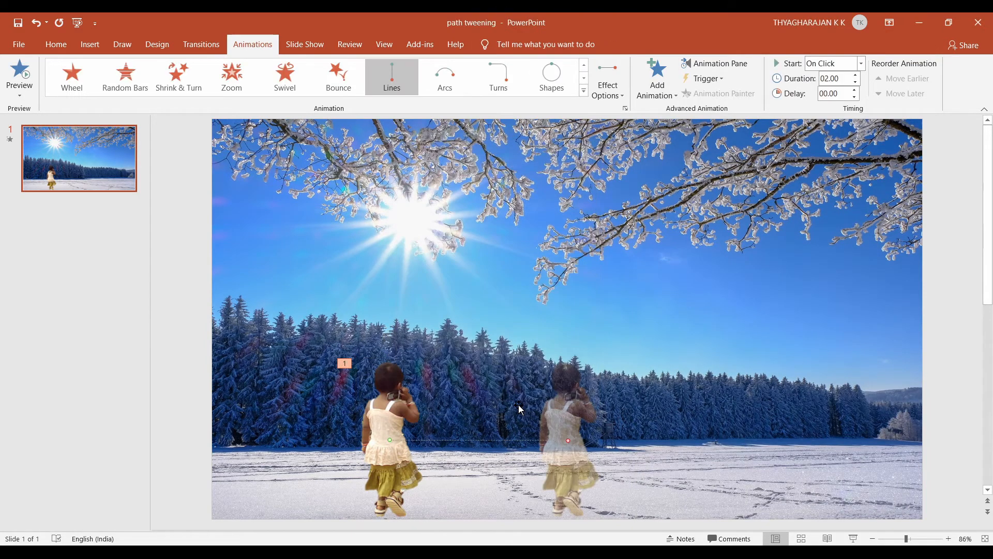
mouse_move(438, 450)
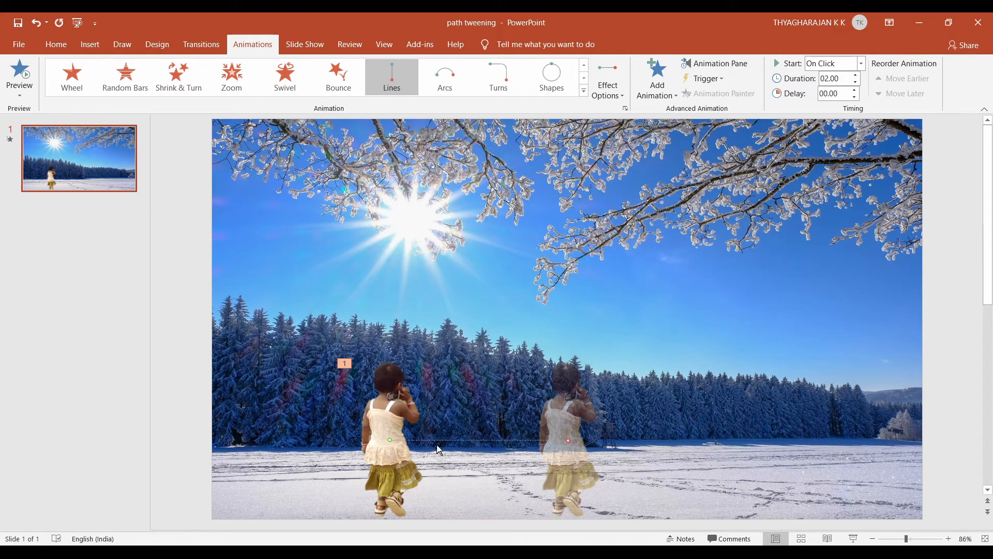
mouse_move(567, 441)
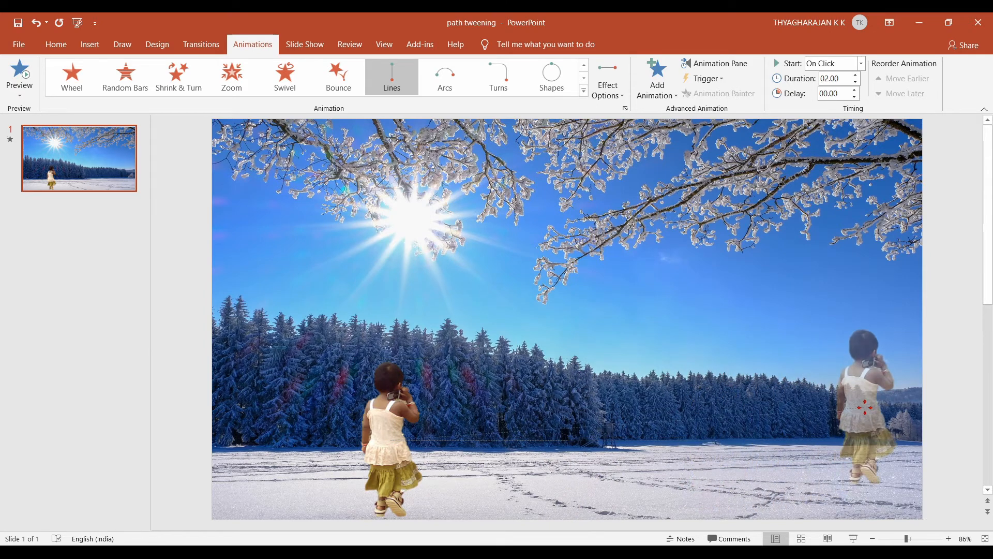
- Add a Grow/Shrink emphasis effect to the baby picture after her motion path
left_click(656, 75)
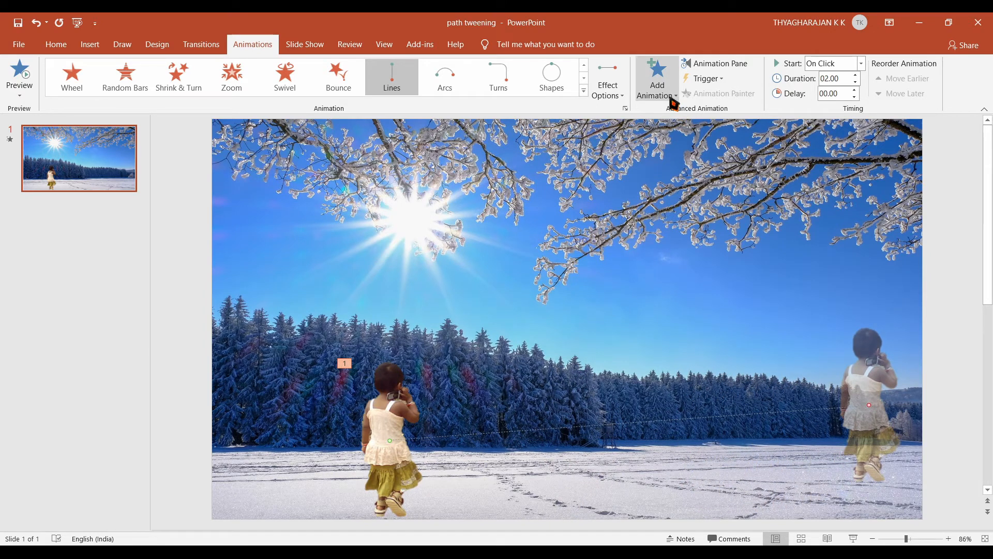
mouse_move(657, 83)
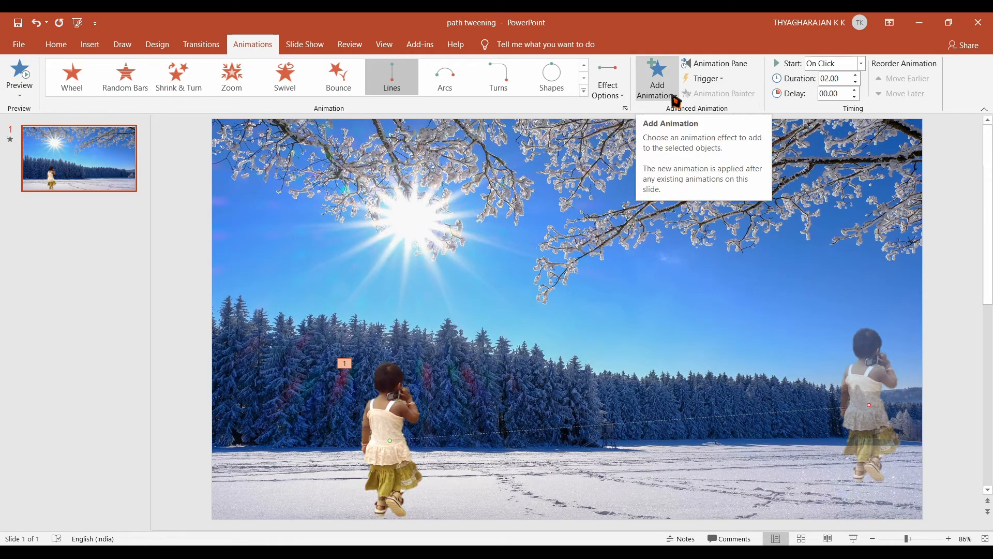
left_click(657, 78)
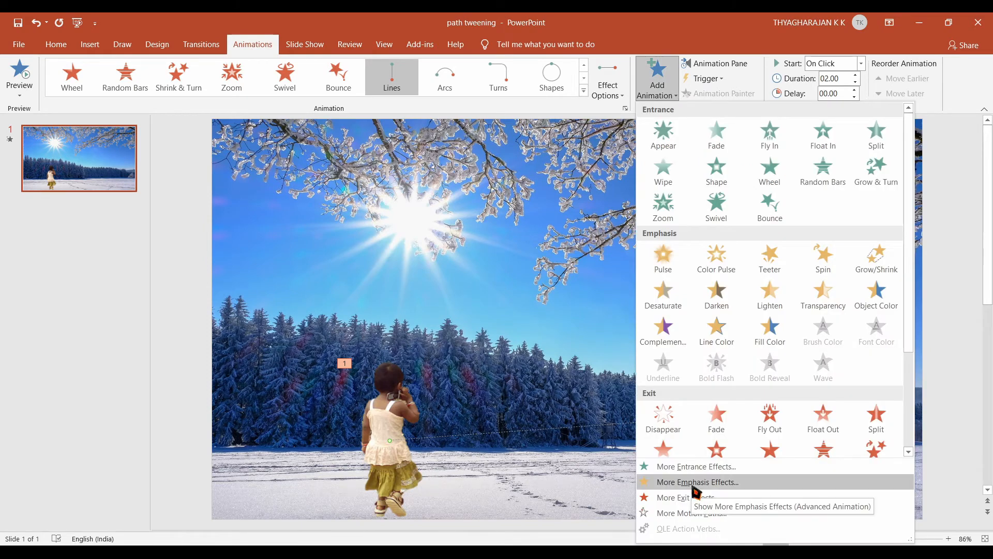
left_click(696, 481)
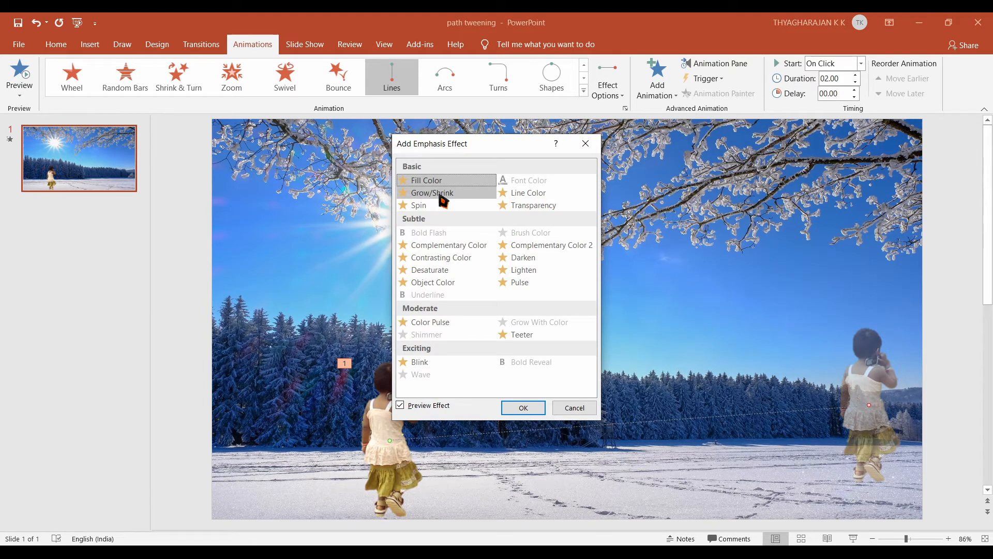
left_click(521, 407)
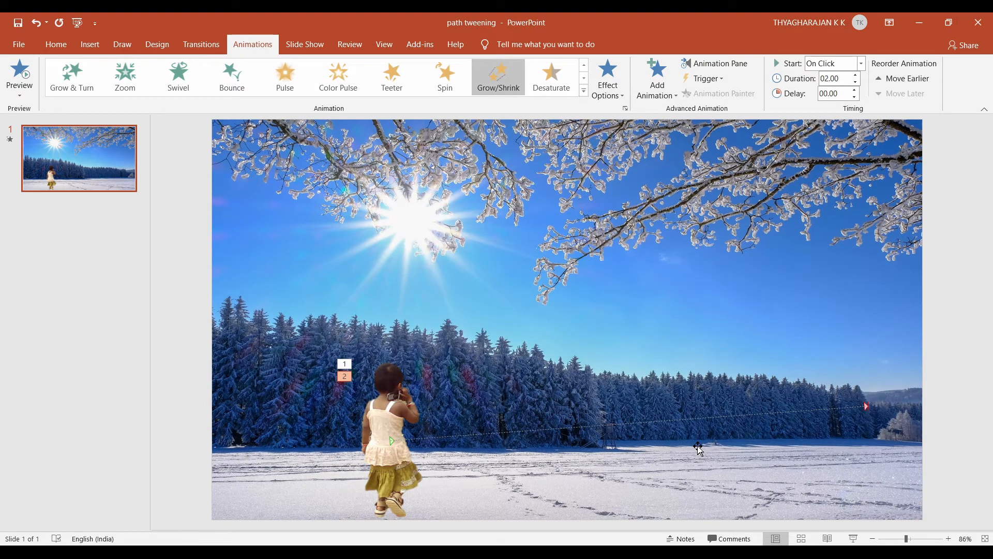
mouse_move(719, 63)
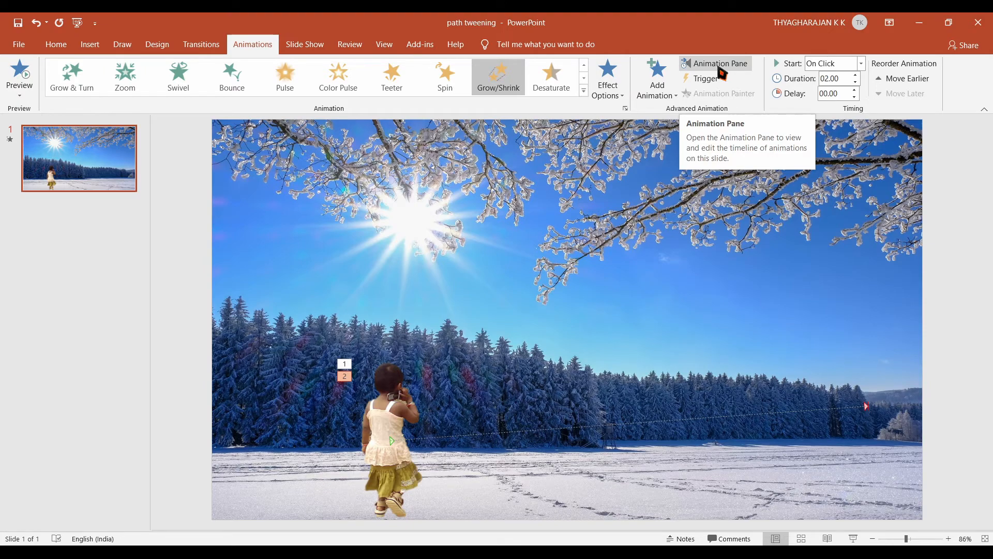
- Set the Grow/Shrink effect's size to Tiny (25%) via its Effect Options in the Animation Pane
left_click(719, 63)
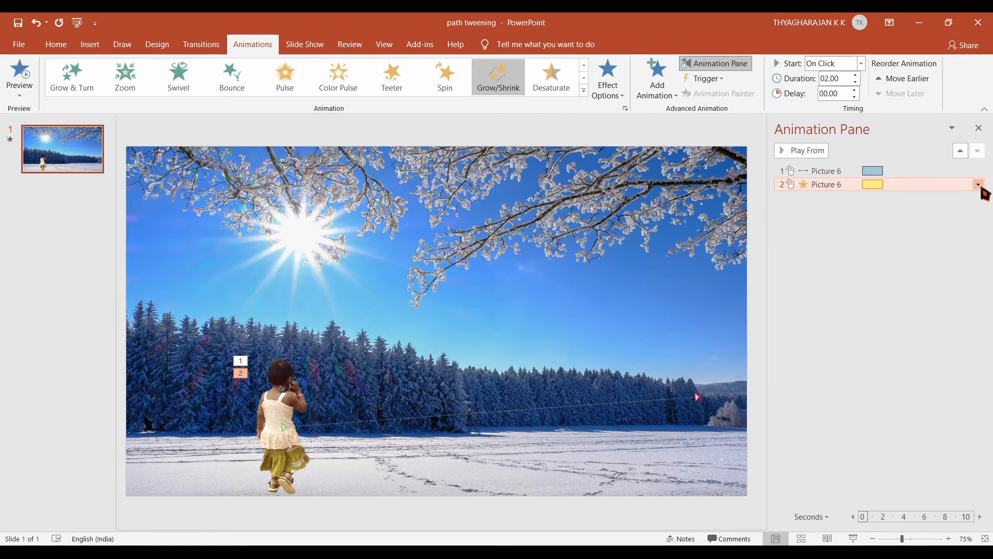
left_click(977, 184)
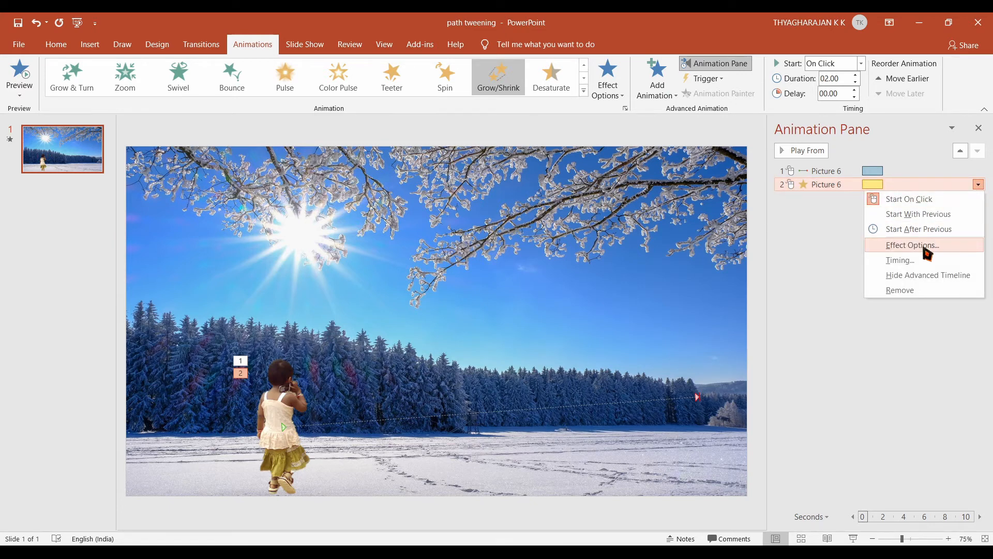
left_click(913, 245)
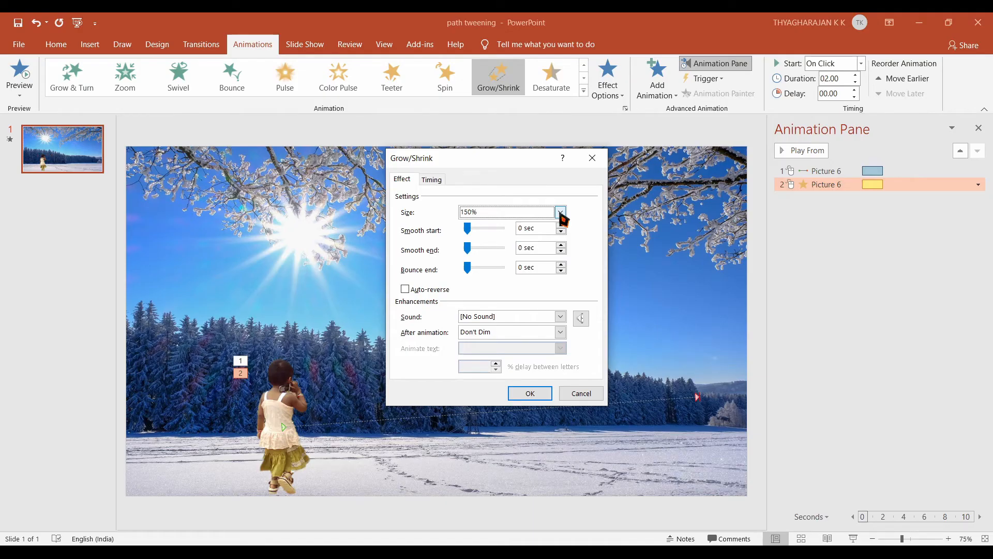
left_click(559, 211)
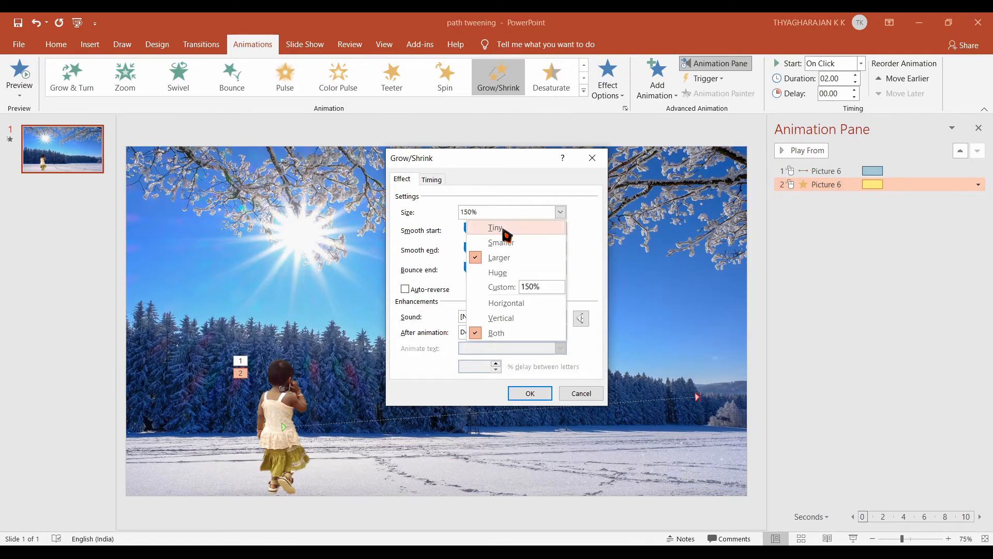
left_click(495, 227)
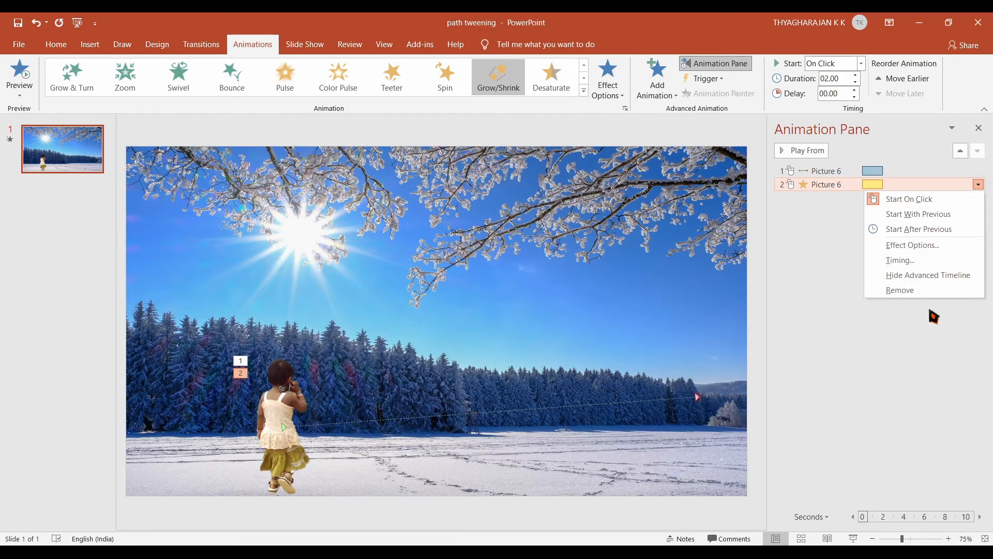
left_click(912, 245)
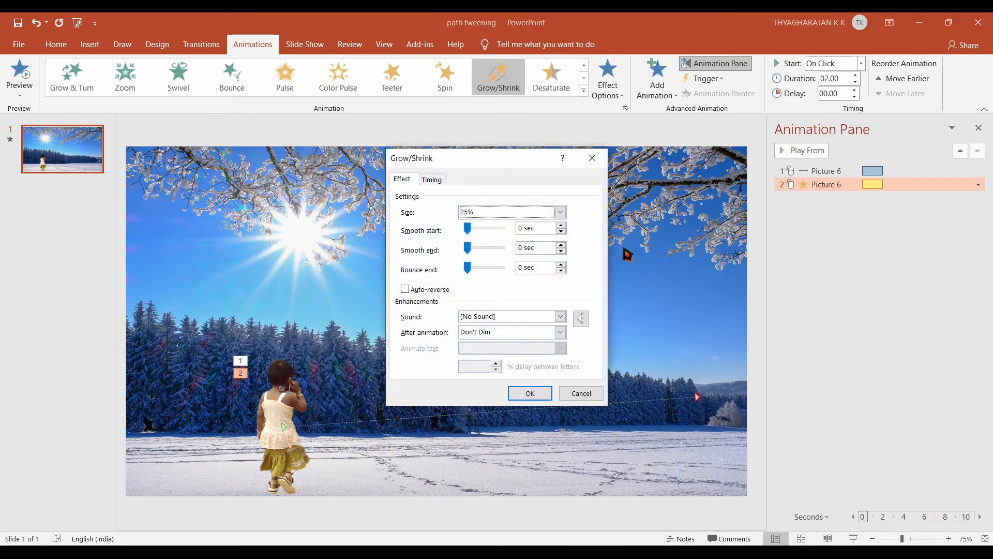
left_click(431, 179)
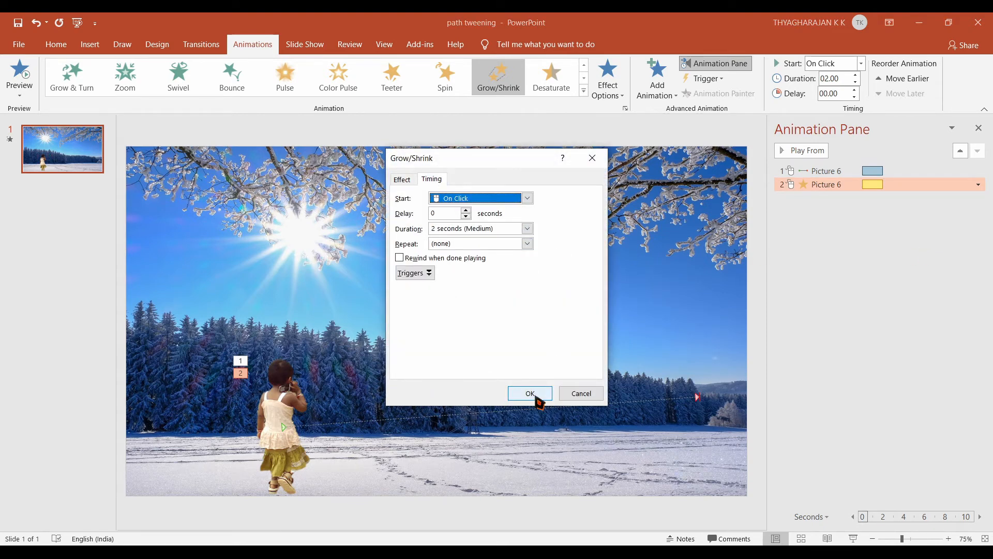
left_click(530, 393)
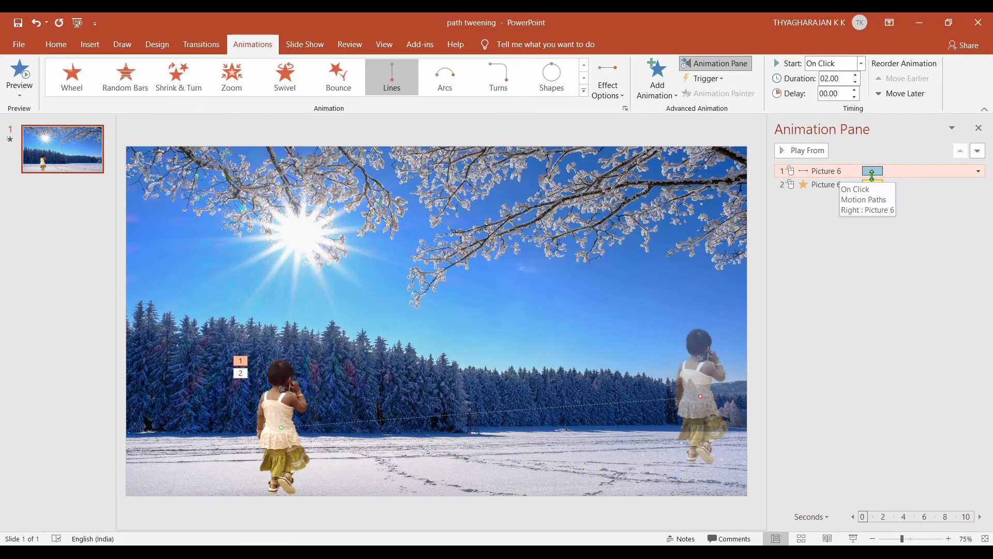
- Set the Right motion path's Smooth start and Smooth end to 0 sec in its Effect Options
left_click(979, 171)
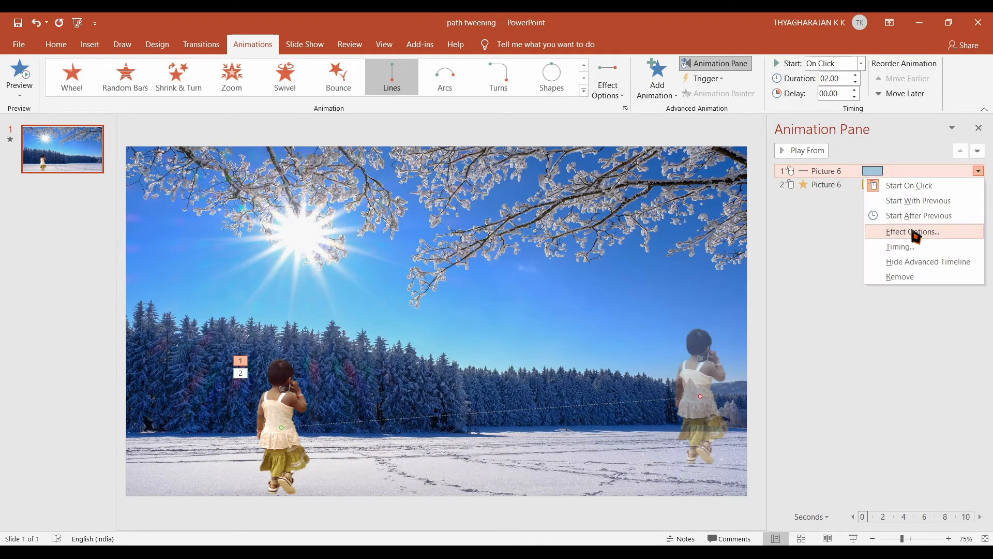
left_click(913, 230)
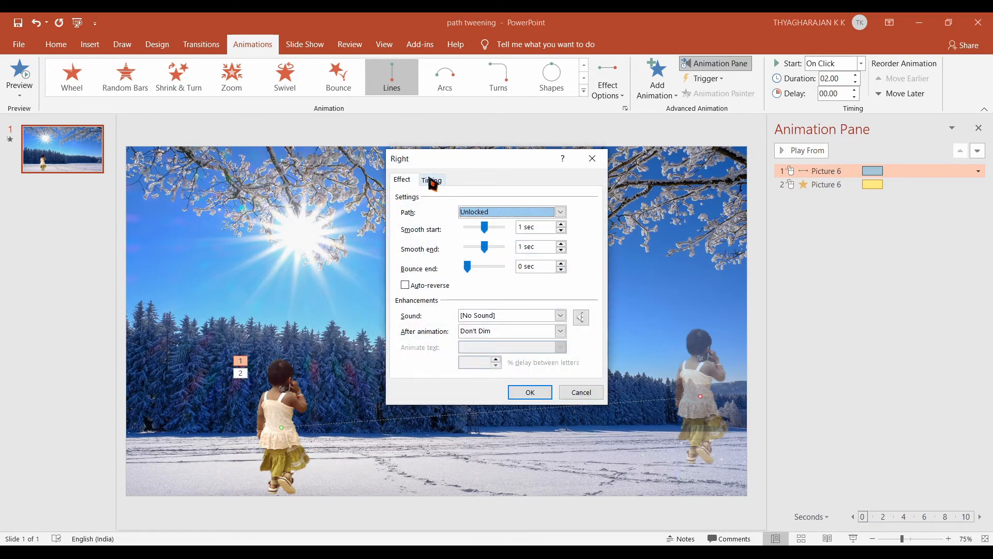
left_click(432, 179)
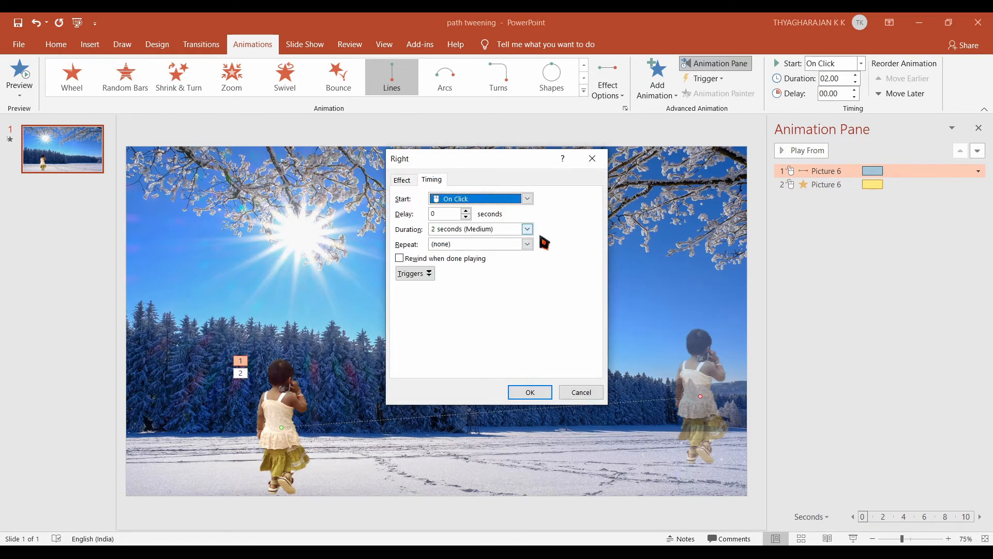
left_click(402, 180)
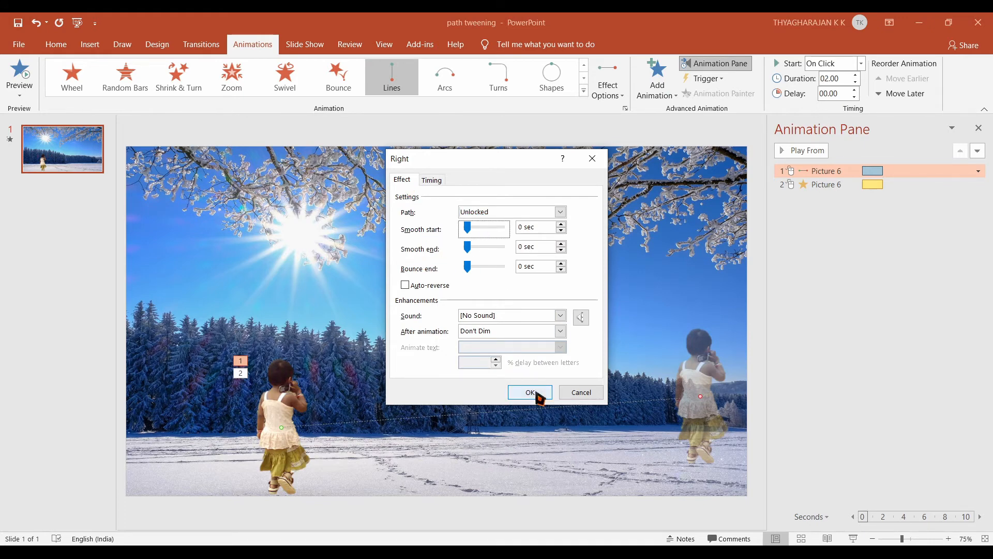
left_click(529, 392)
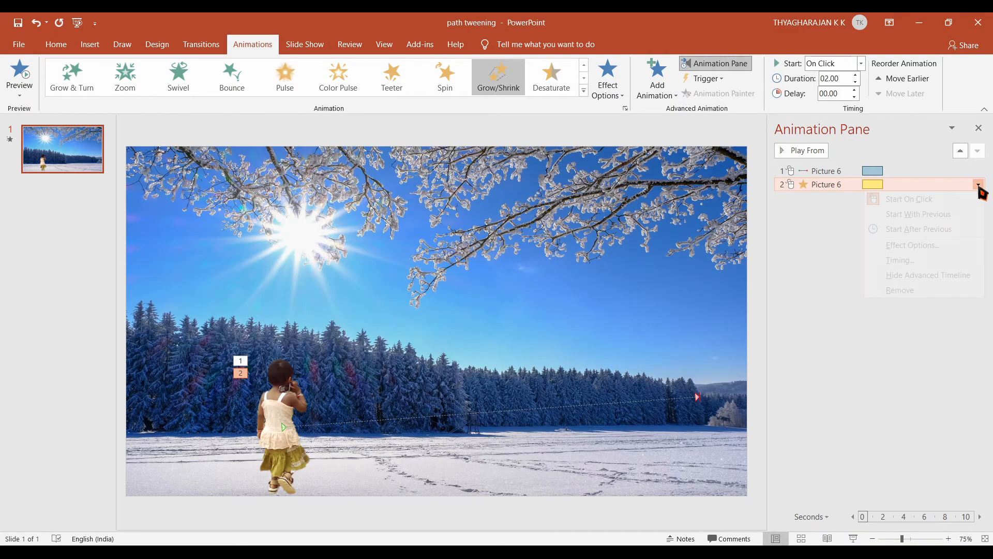
- Make the Grow/Shrink effect Start With Previous, then go to the File screen
left_click(978, 184)
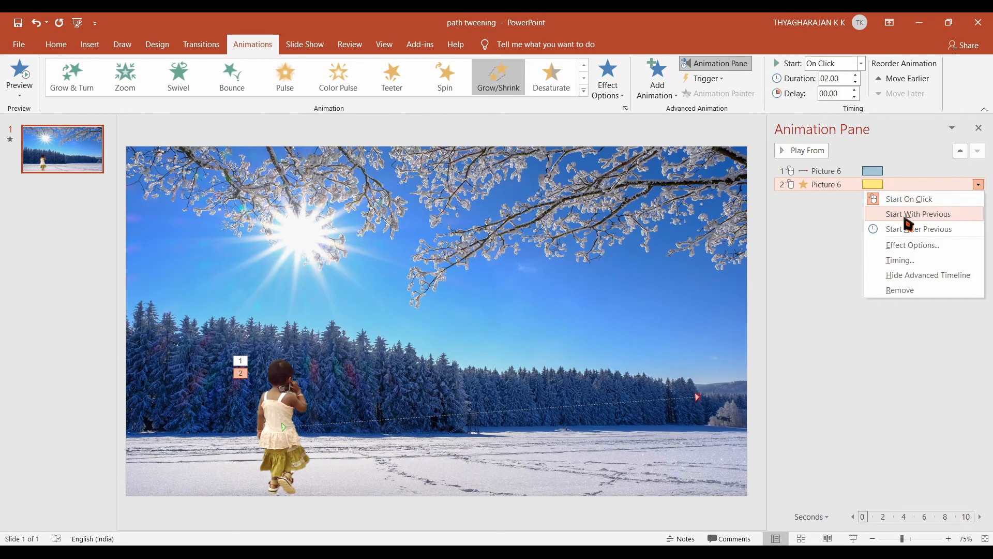
mouse_move(941, 221)
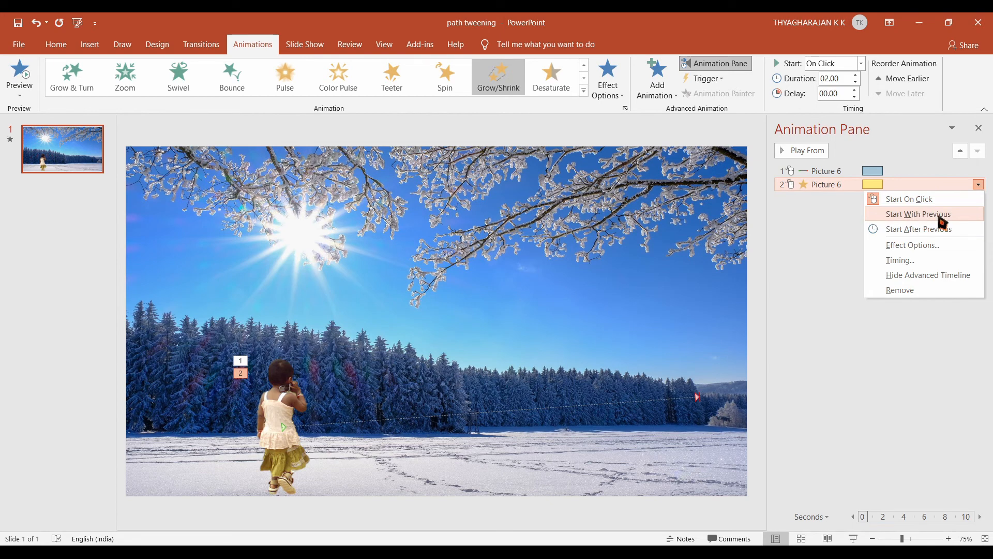
left_click(918, 213)
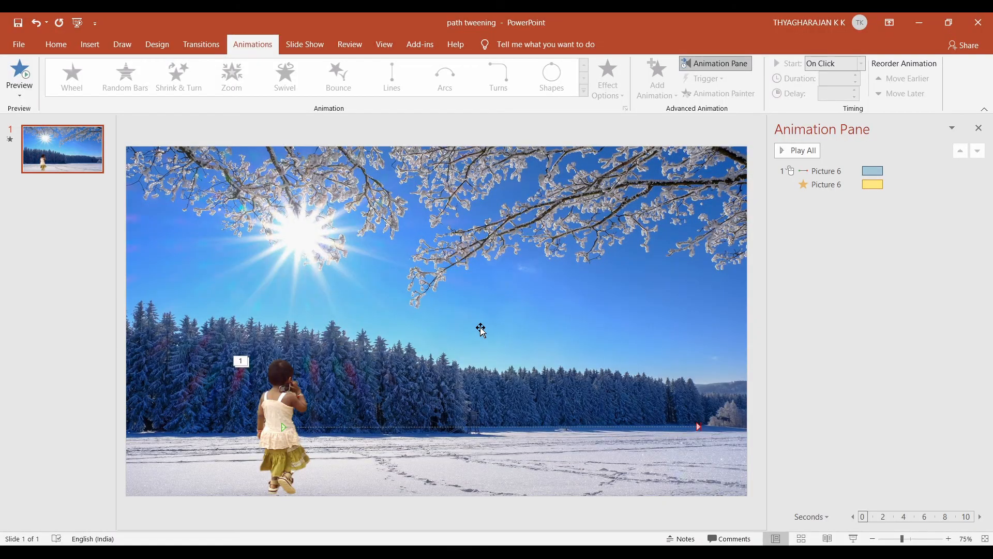
mouse_move(501, 336)
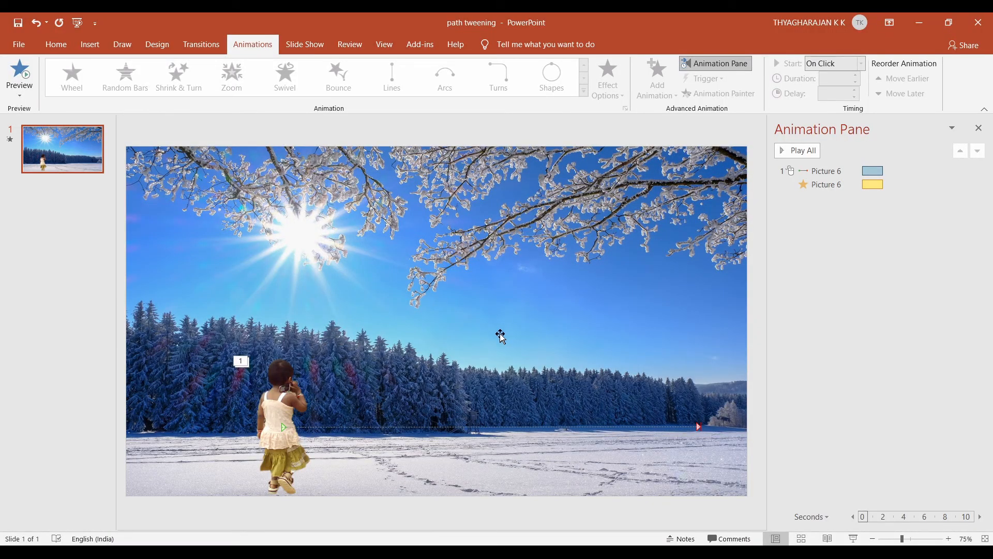
left_click(19, 44)
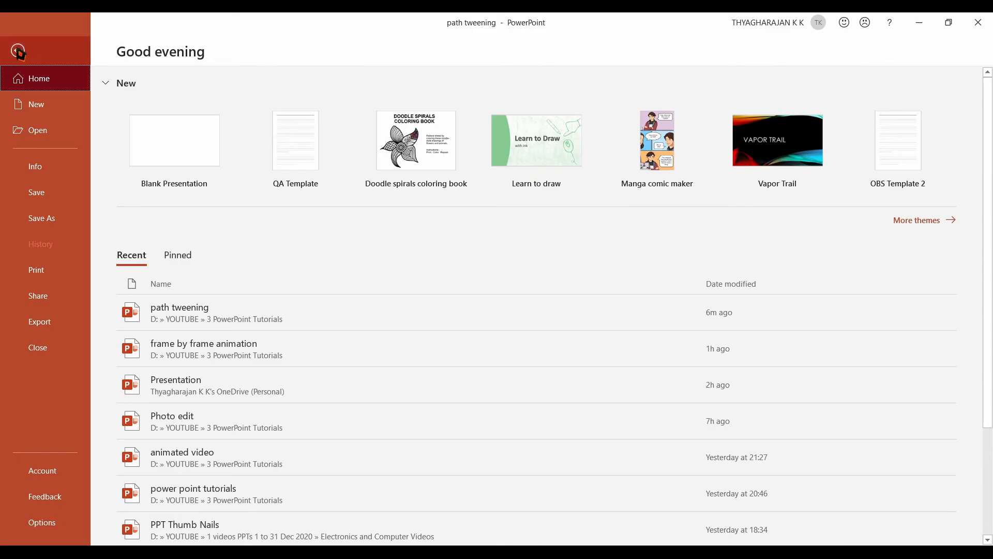
- Create a Full HD MPEG-4 video at 0.1 seconds per slide and save it as 'path tweening'
left_click(39, 321)
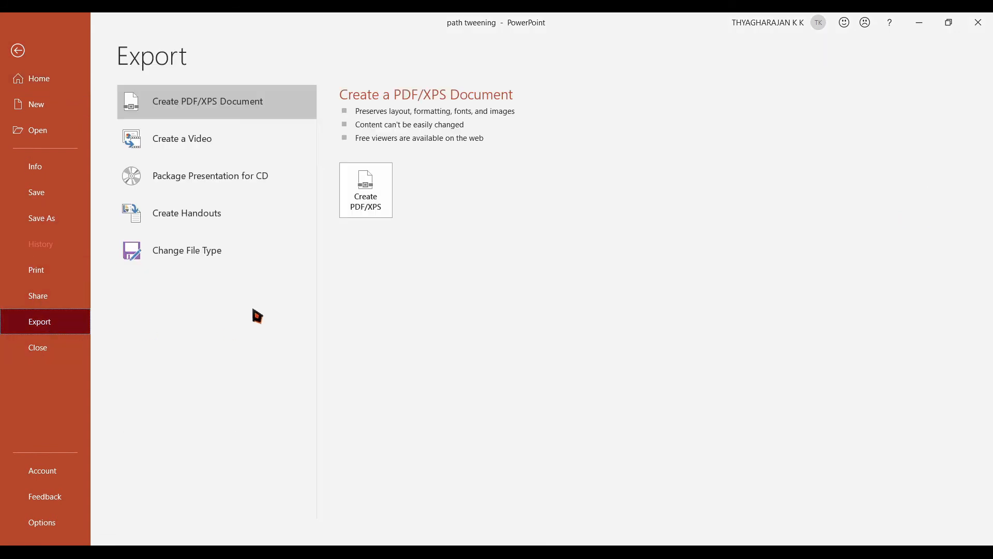
left_click(182, 138)
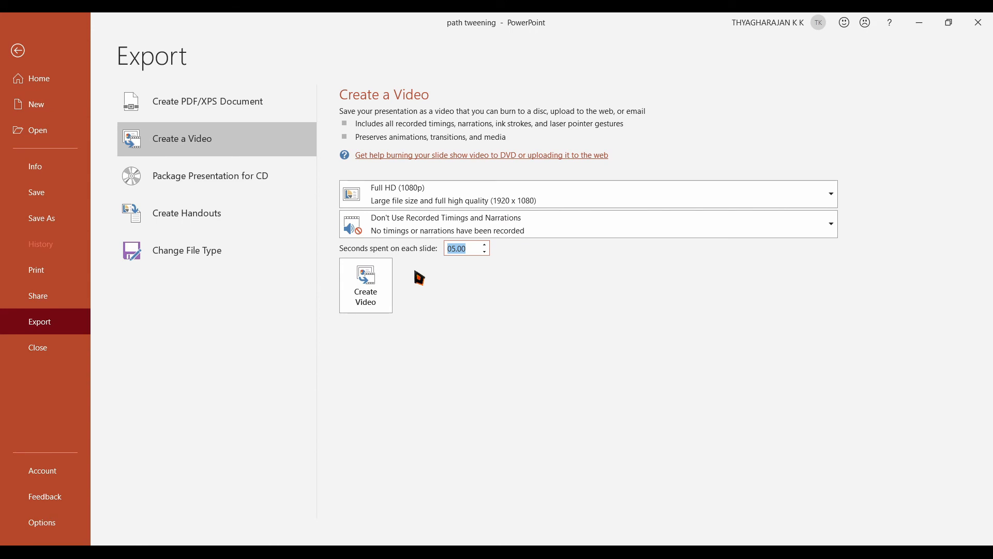
type("0.1")
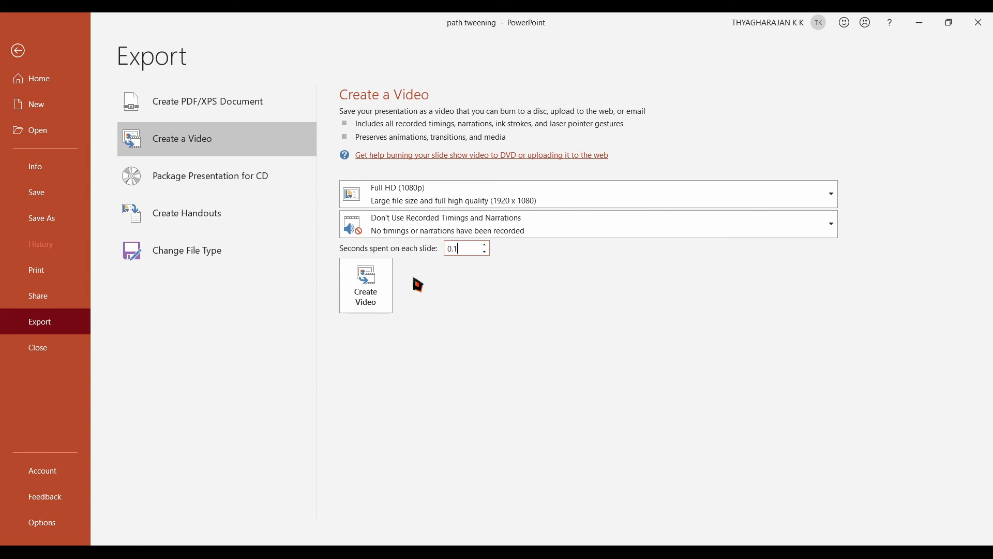
left_click(365, 285)
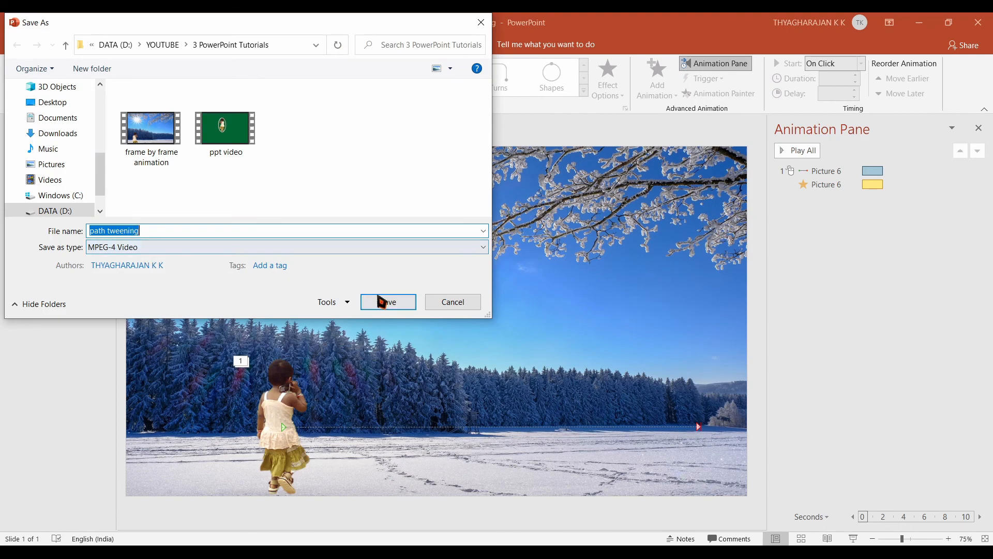
left_click(387, 301)
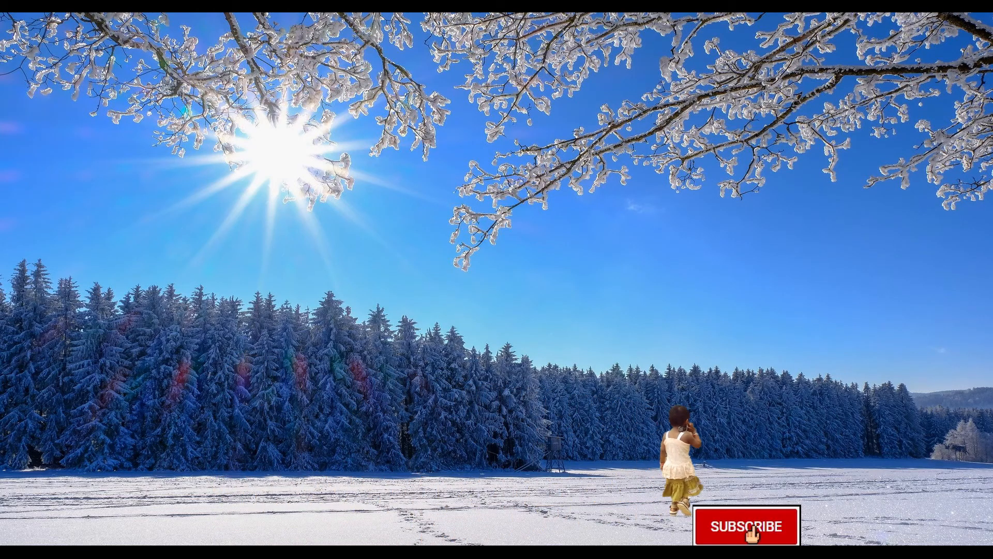
left_click(751, 527)
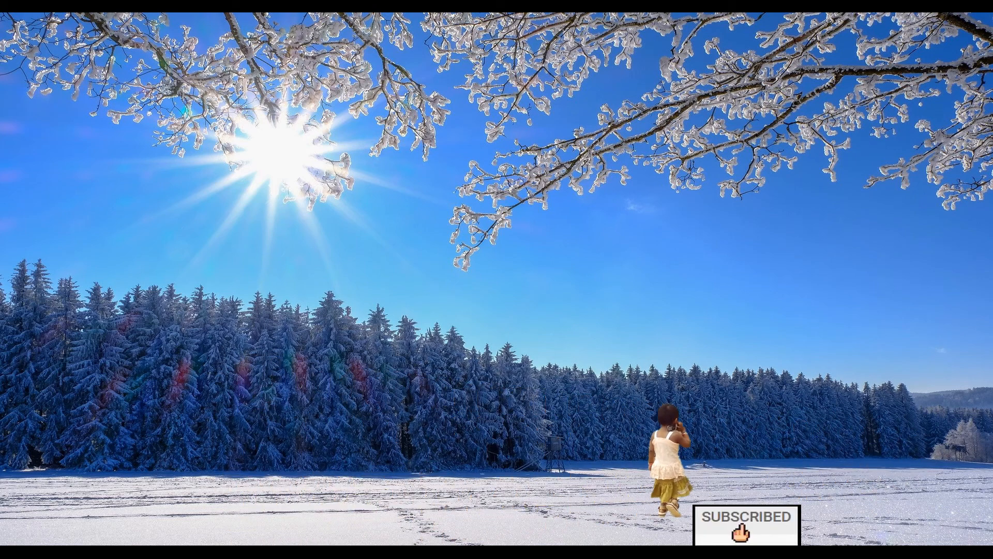